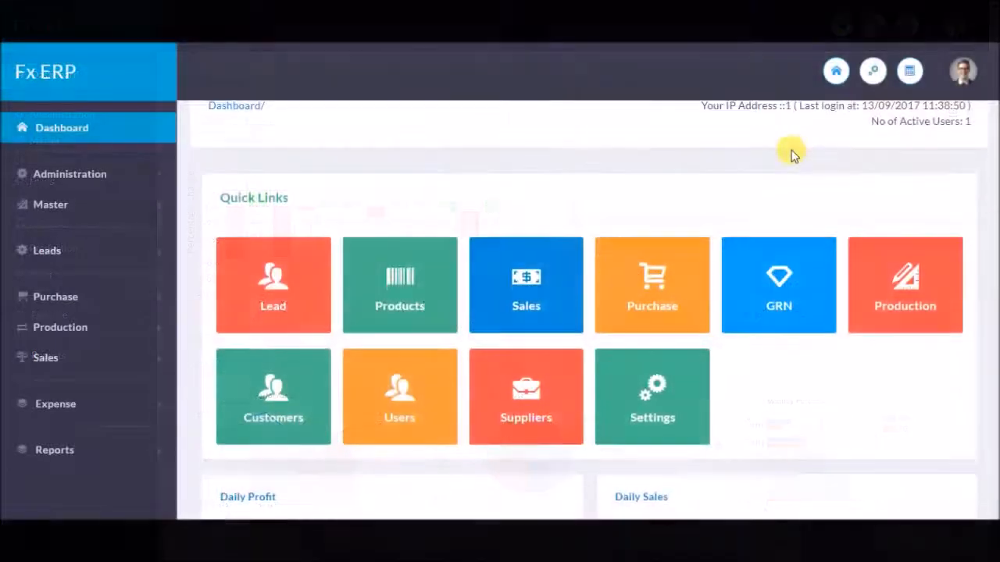
Step: Scroll the dashboard and start a new lead from the Lead quick link
scroll(down, 3)
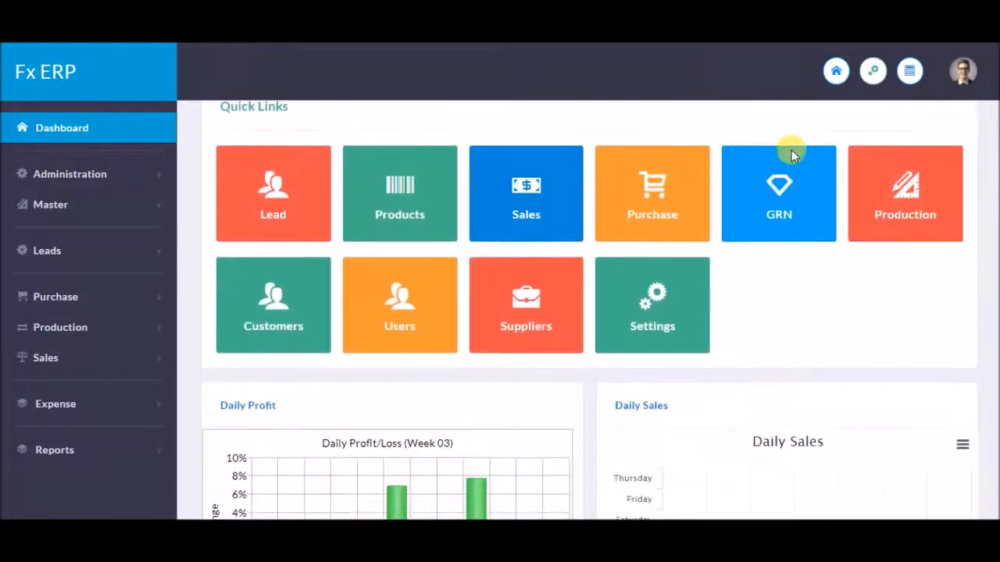
scroll(down, 3)
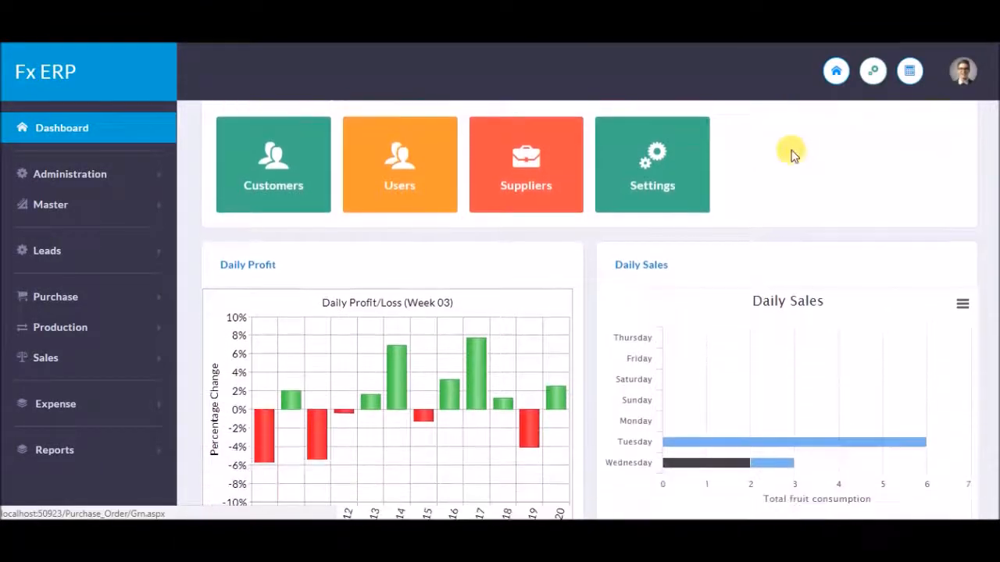
scroll(down, 3)
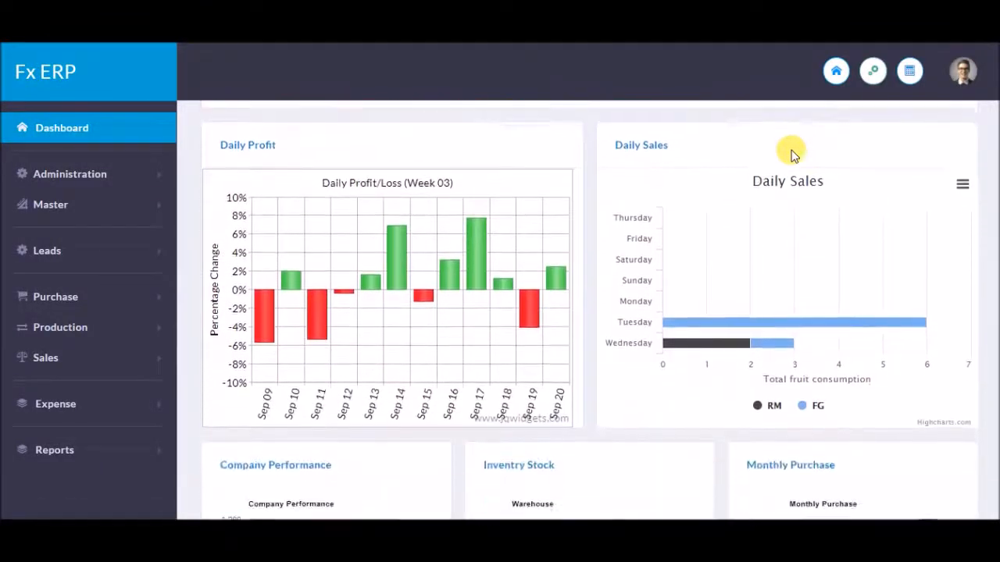
scroll(down, 3)
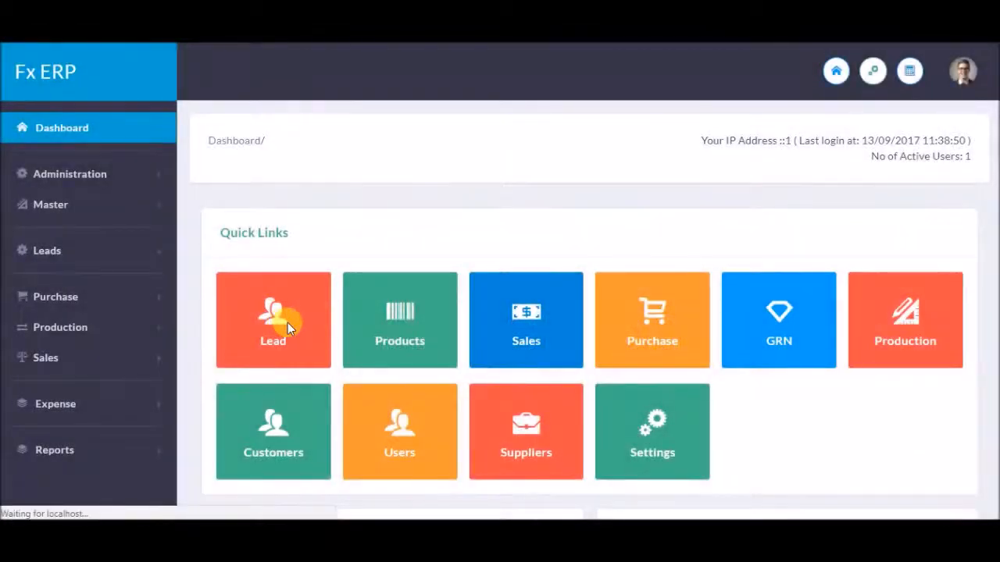
click(272, 319)
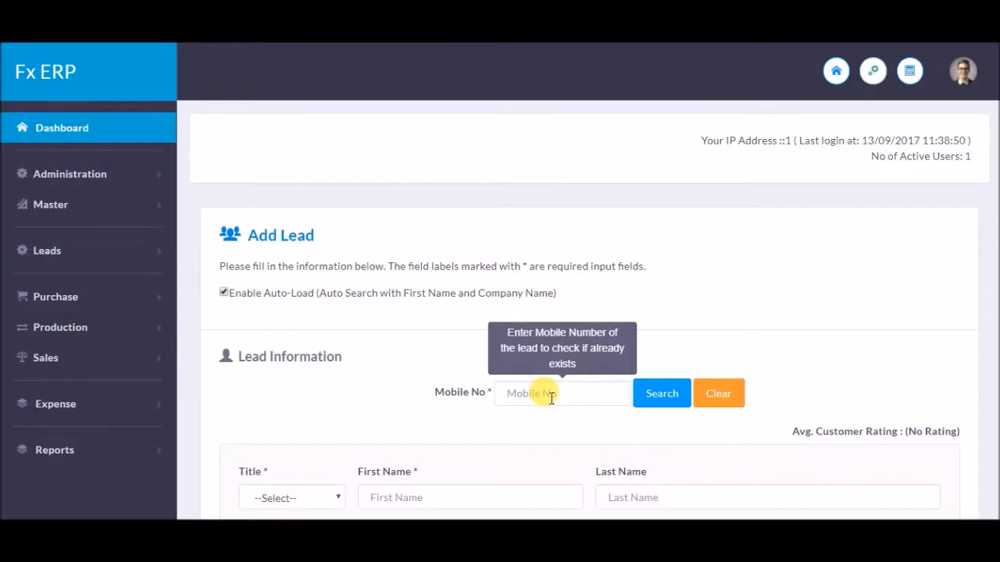
mouse_move(502, 428)
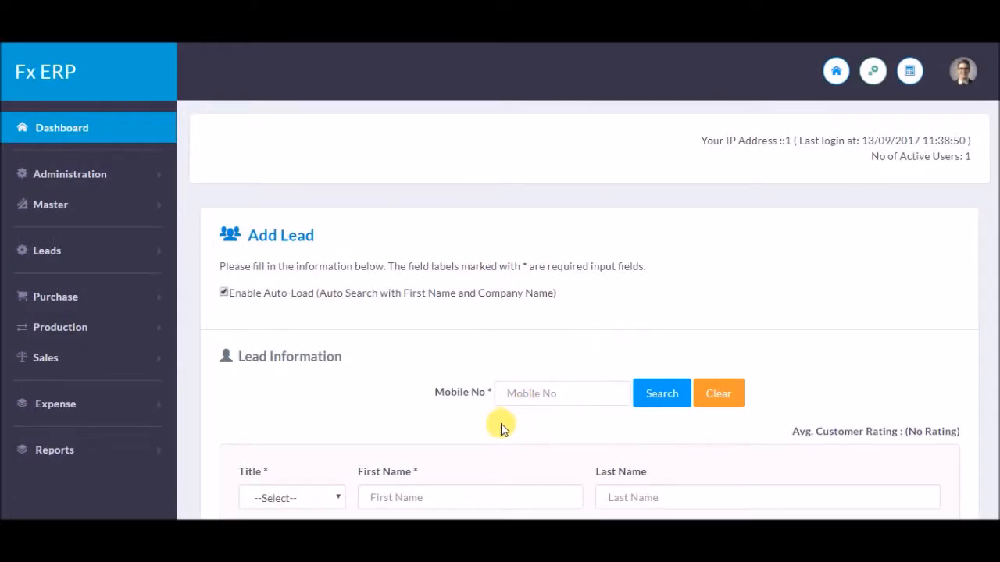
Step: Review the Add Lead form's address, contact, description and history sections down to the action buttons
scroll(down, 3)
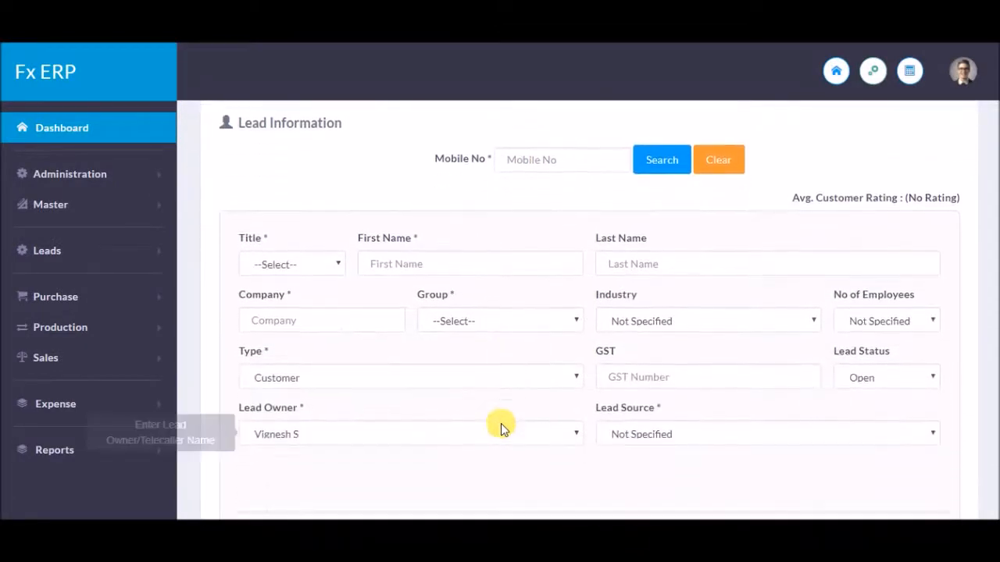
scroll(down, 3)
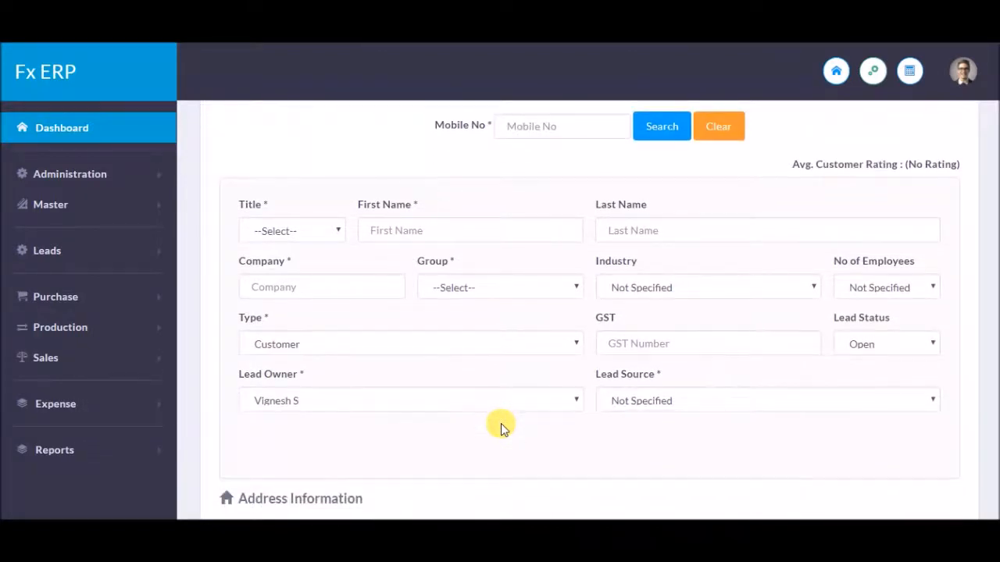
scroll(down, 3)
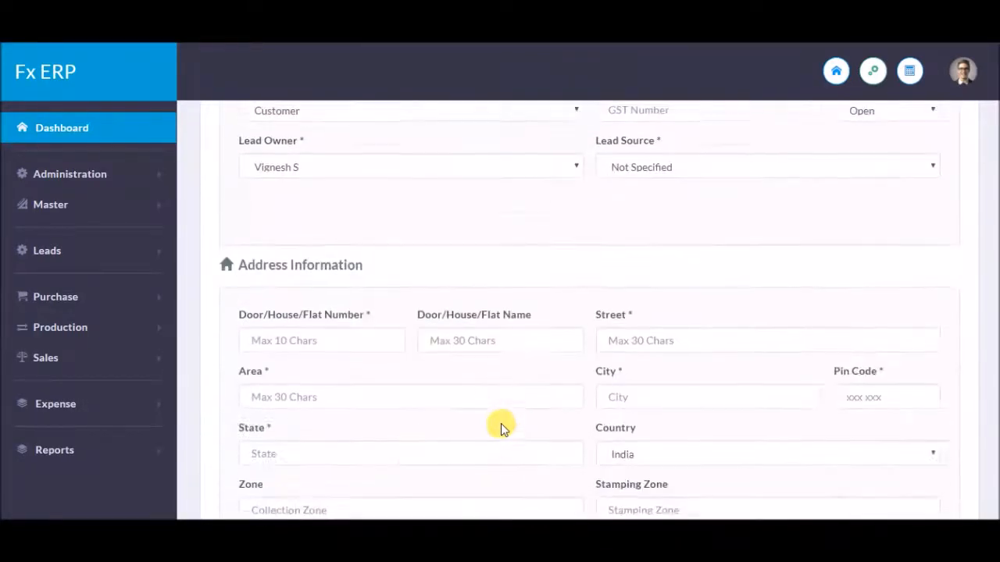
scroll(down, 3)
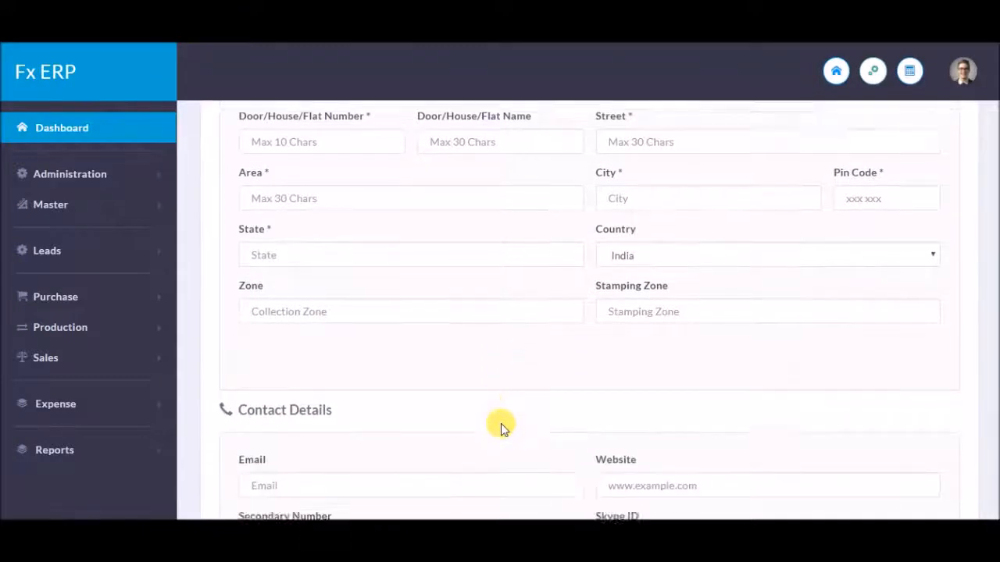
scroll(down, 3)
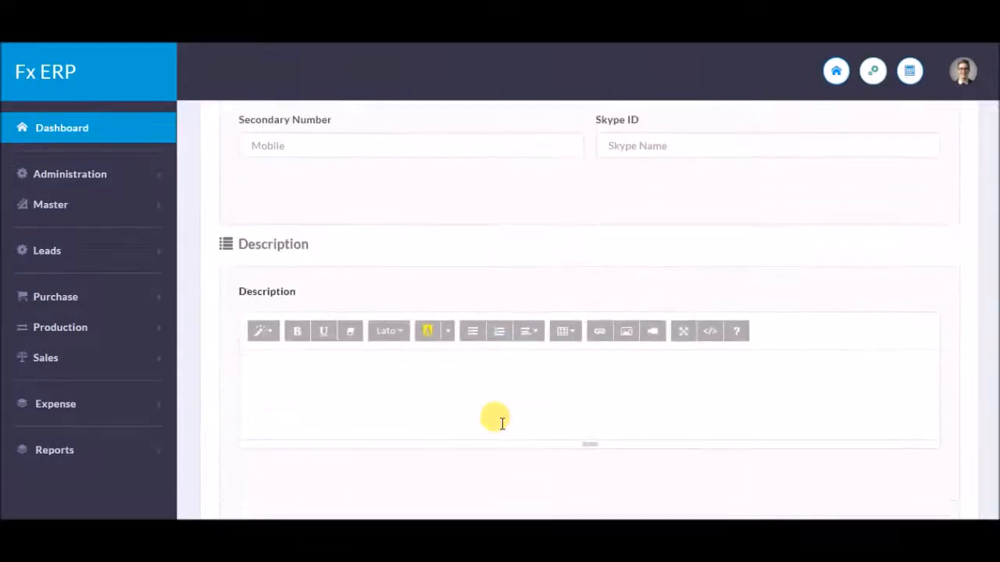
scroll(down, 3)
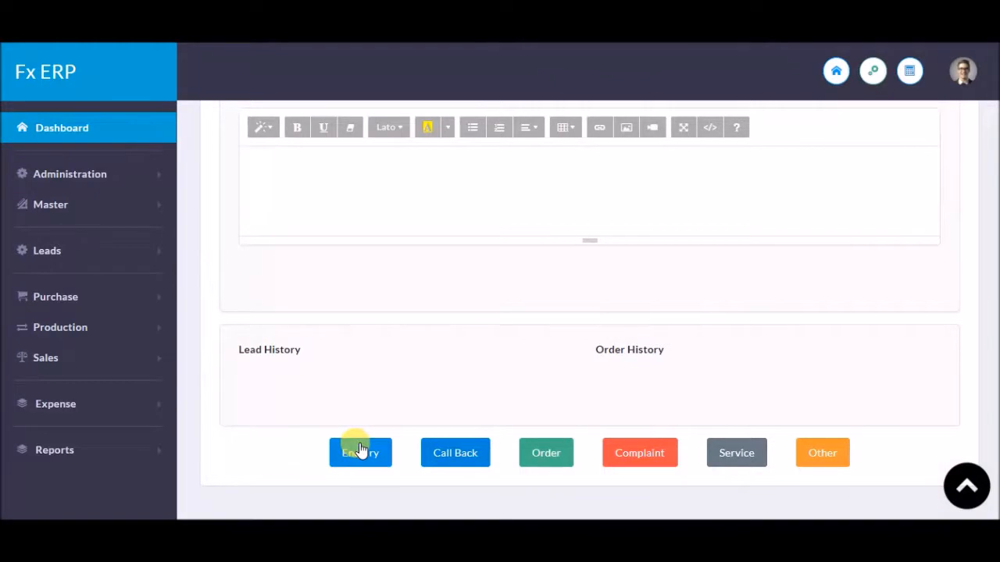
click(359, 453)
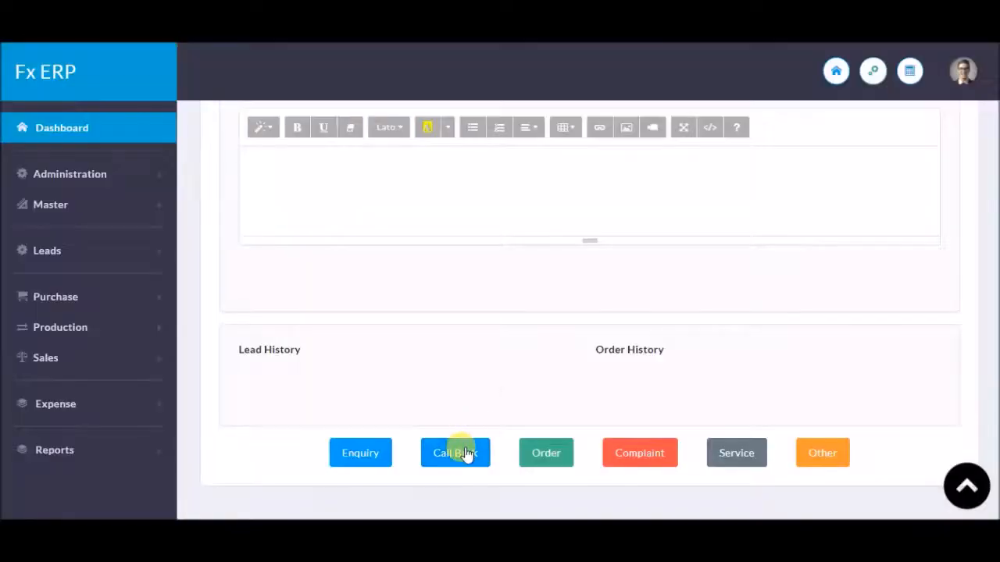
click(454, 453)
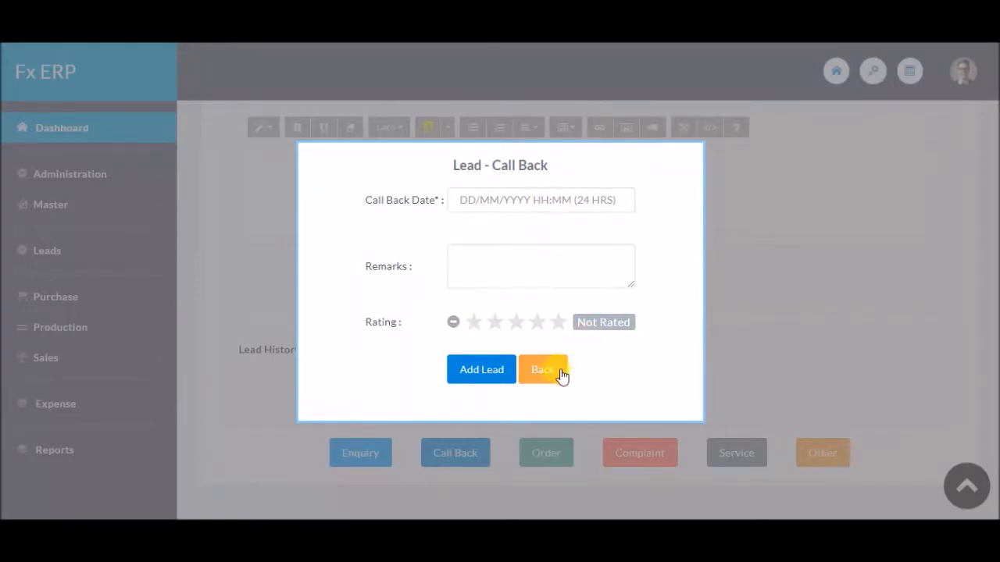
click(542, 369)
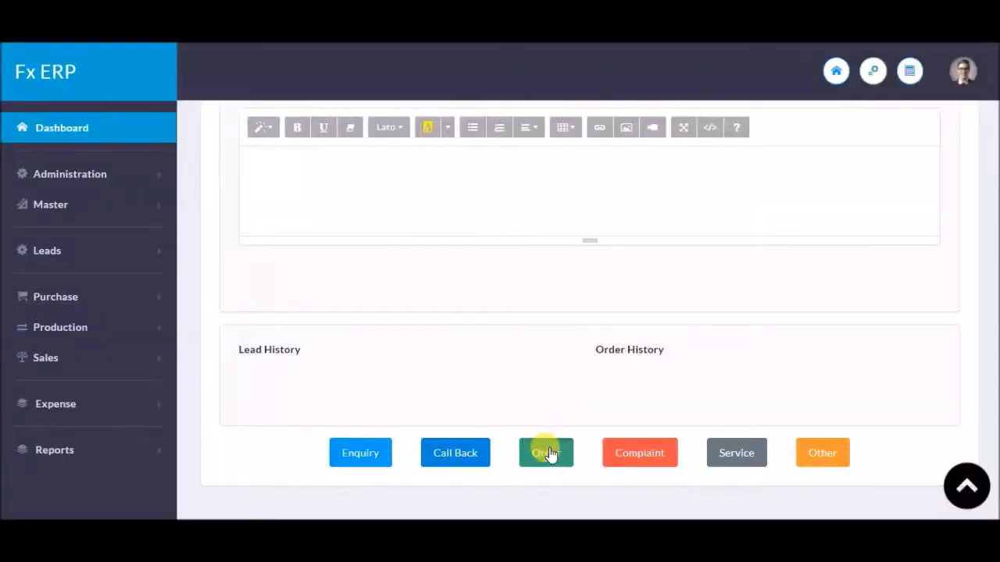
click(545, 453)
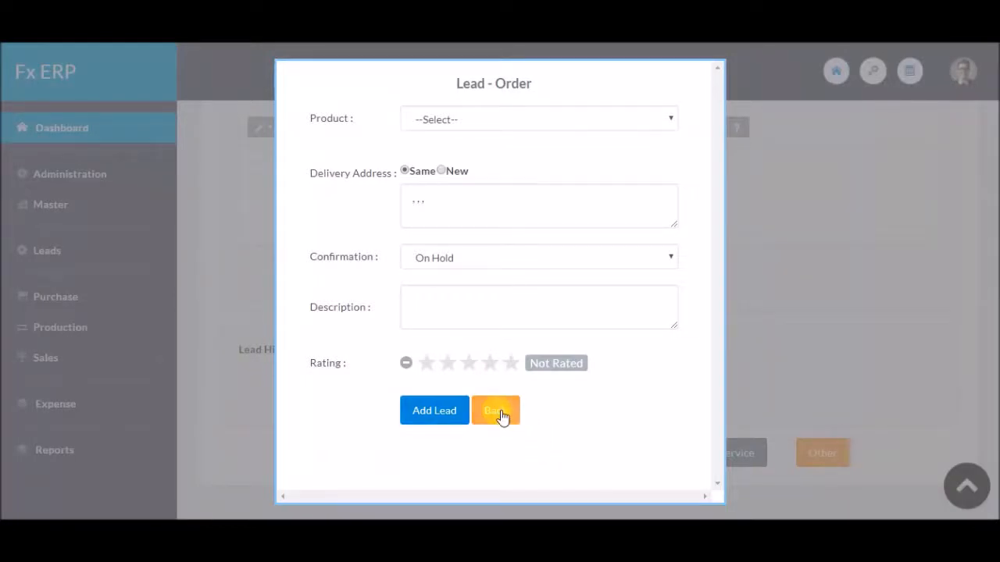
click(496, 409)
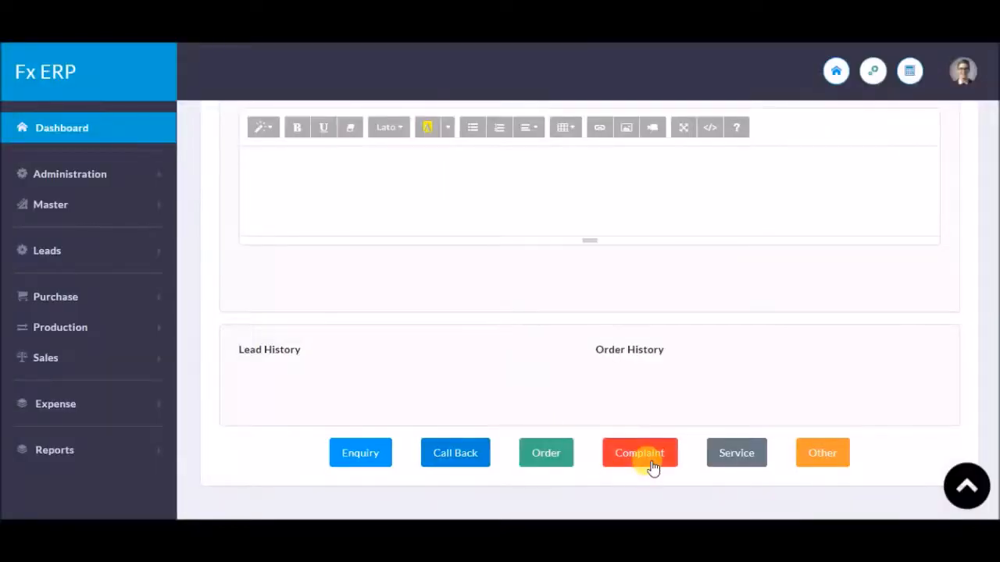
click(639, 453)
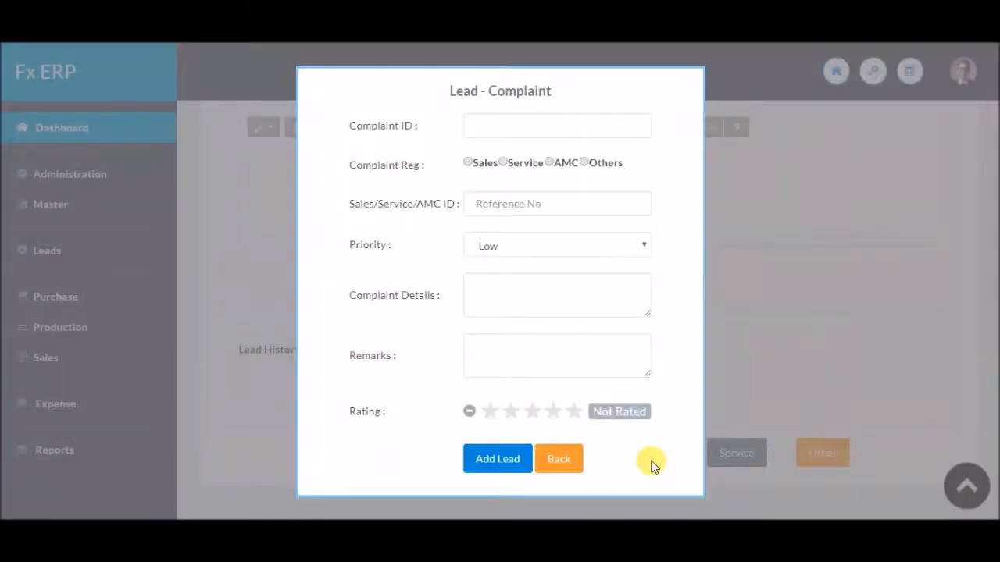
mouse_move(559, 459)
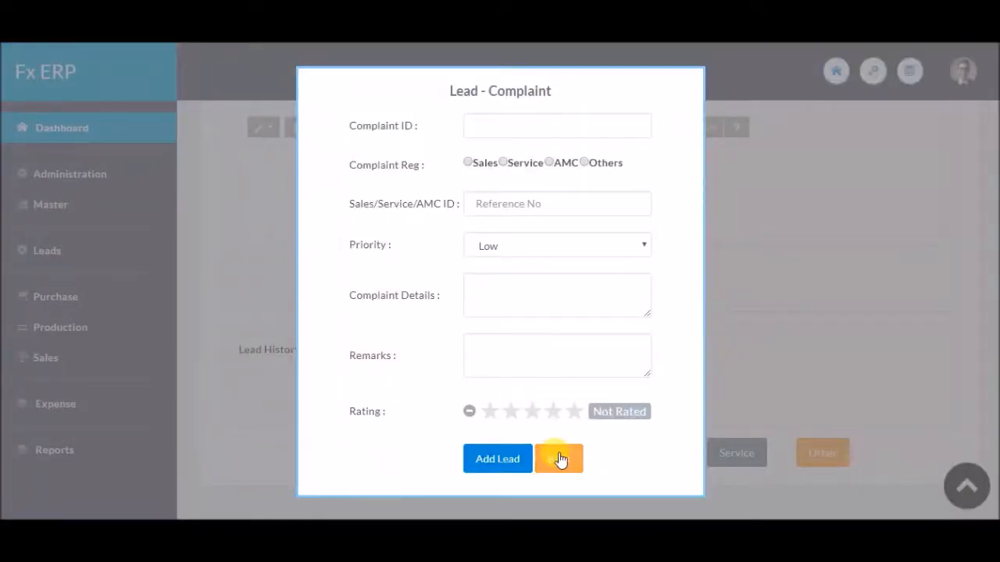
click(560, 459)
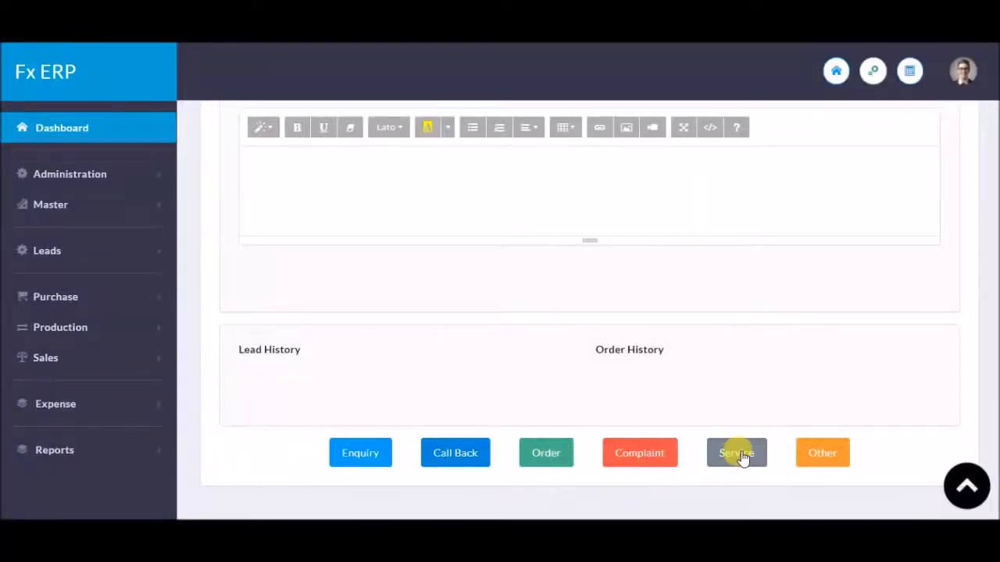
click(736, 453)
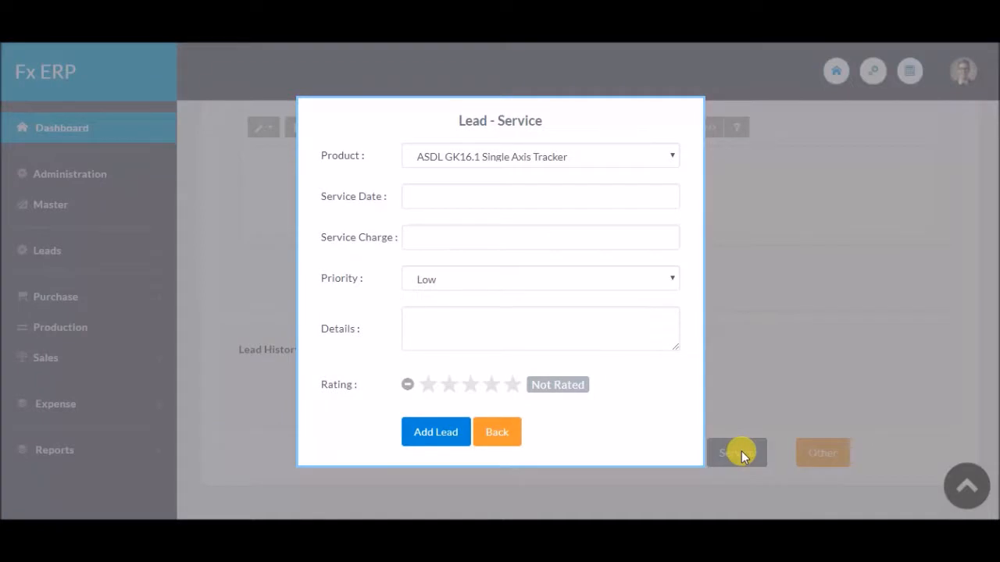
mouse_move(564, 434)
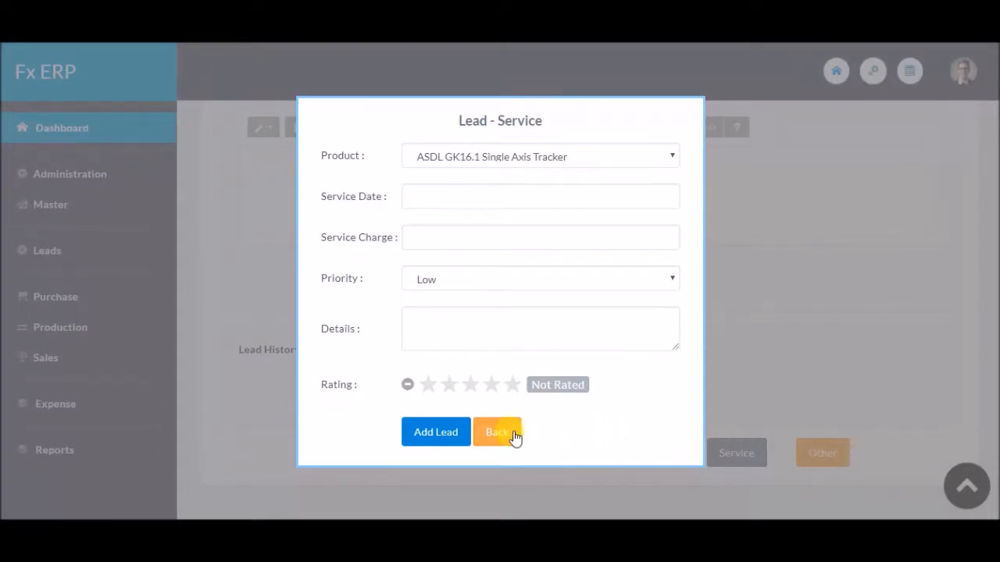
click(497, 431)
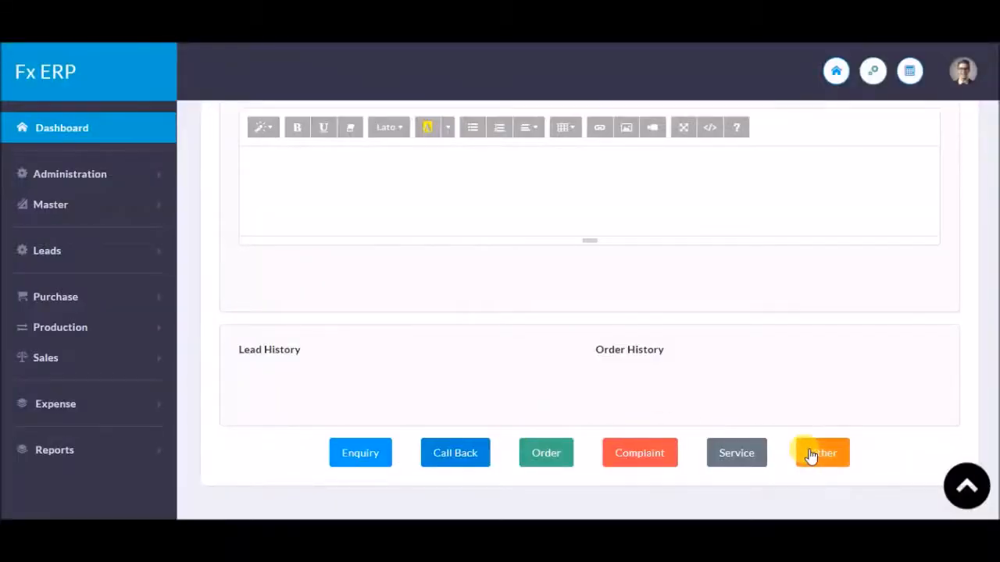
click(820, 453)
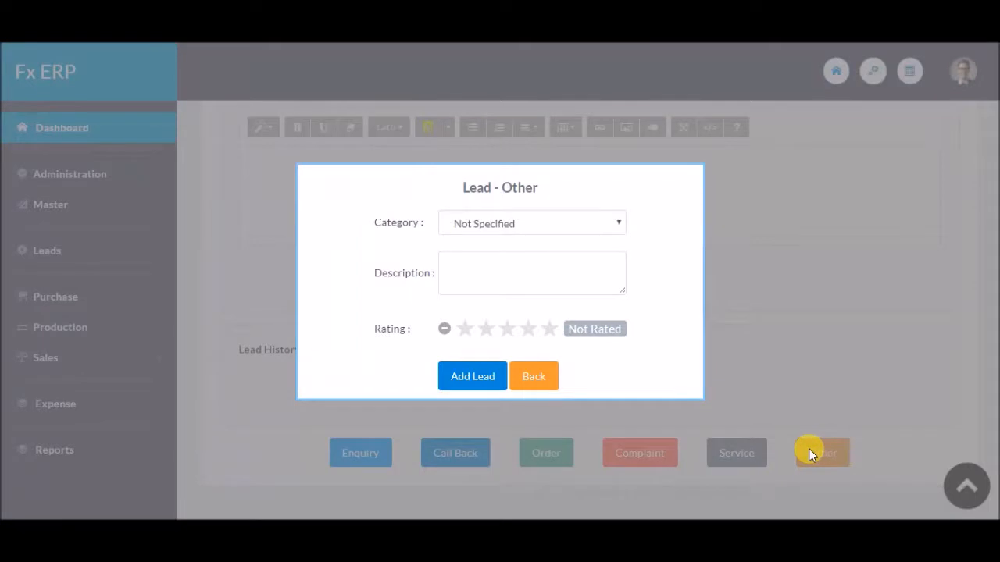
click(535, 375)
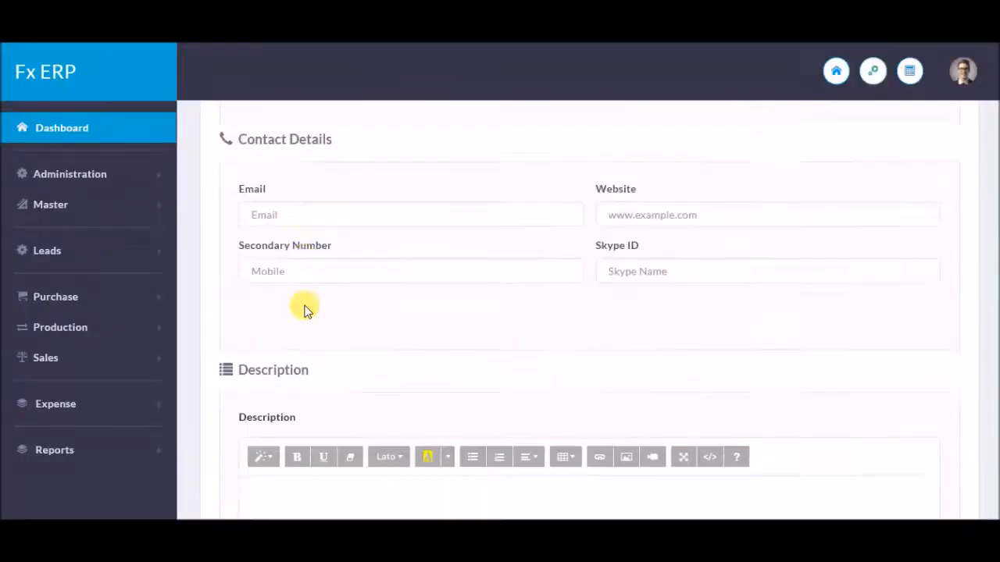
Step: Show the Customer Leads list with reference numbers, owners and order types via the Leads sidebar section
click(46, 250)
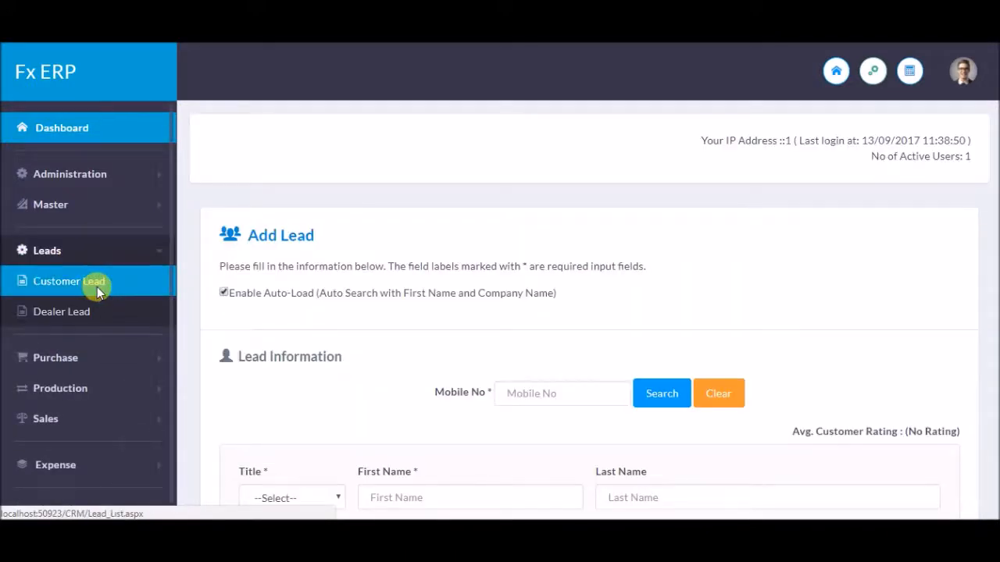
click(69, 281)
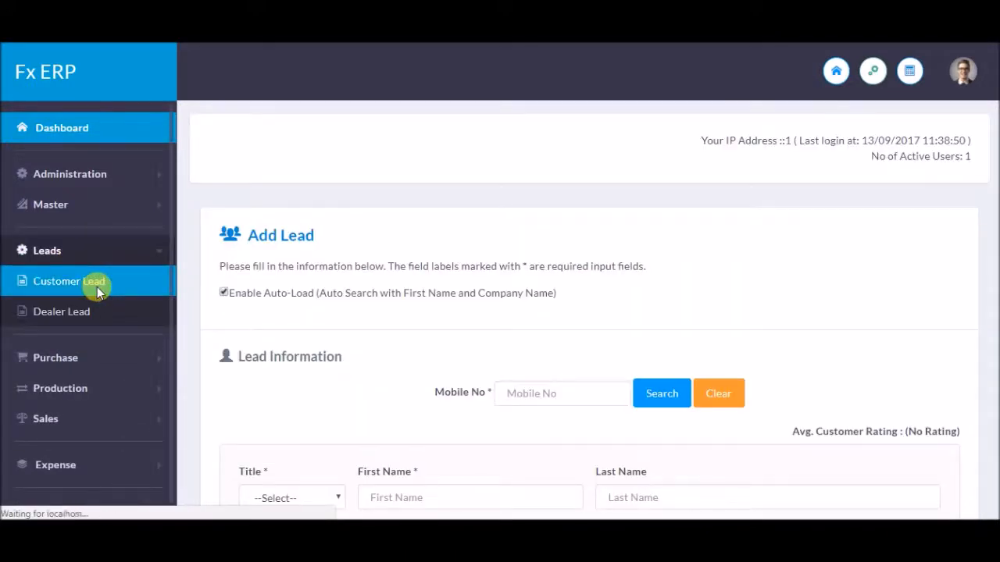
click(68, 281)
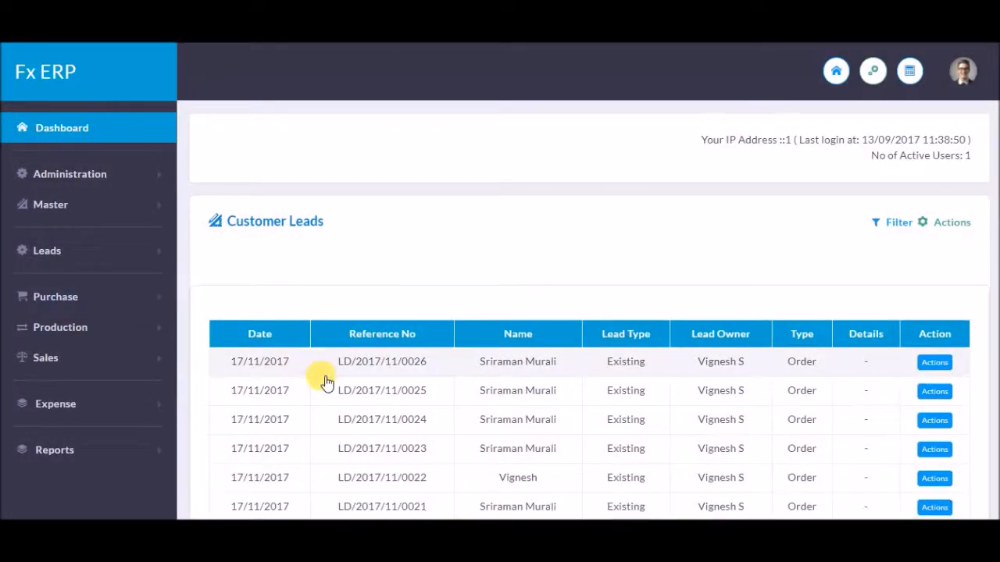
Step: Show the newest lead's action menu: details, call back, quotation, order, assign and close
scroll(down, 3)
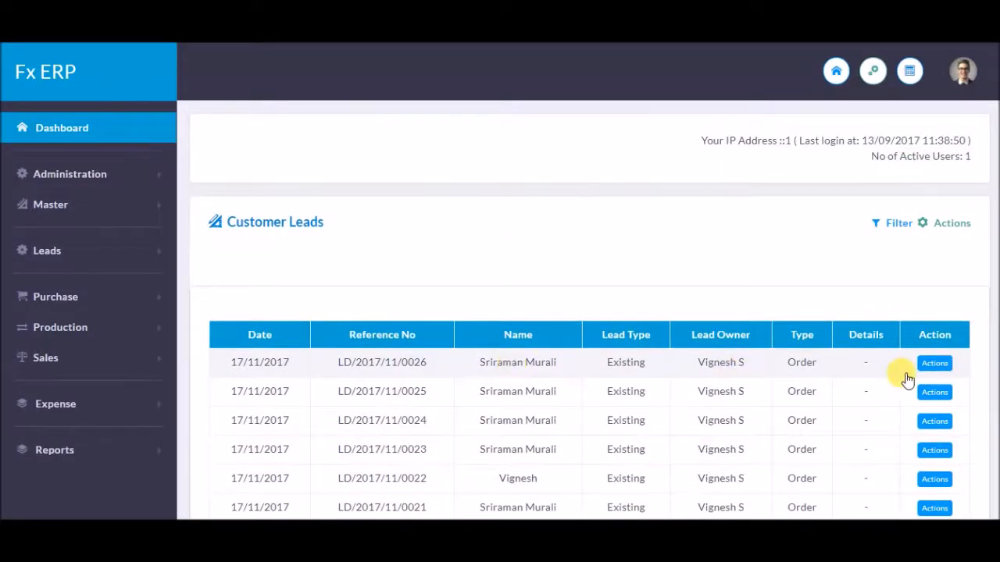
click(934, 363)
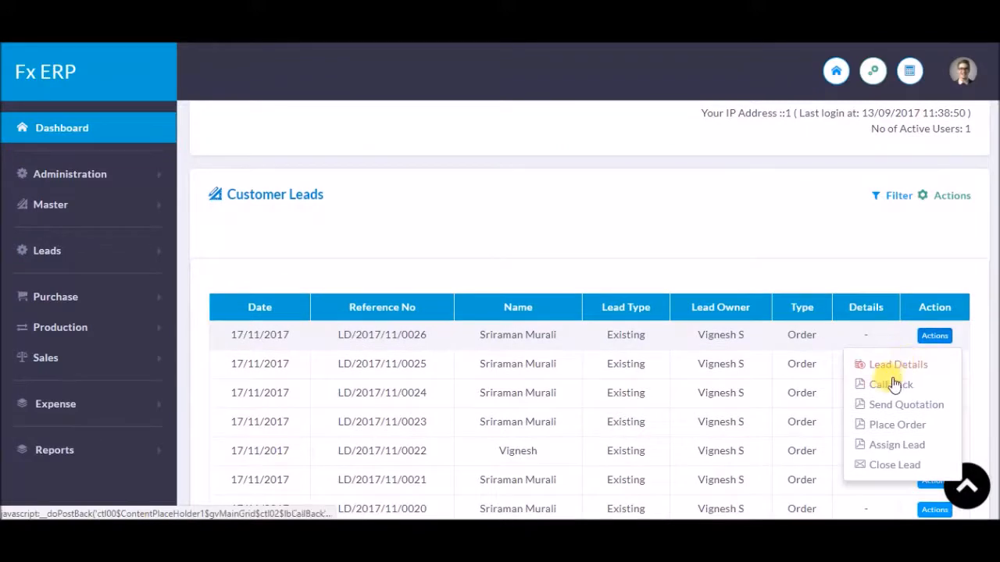
mouse_move(888, 409)
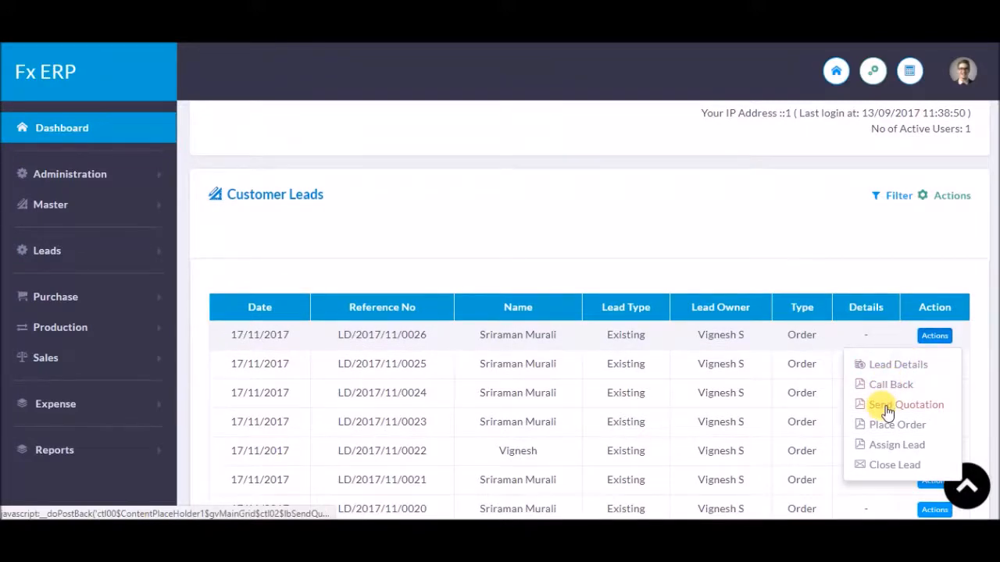
mouse_move(897, 444)
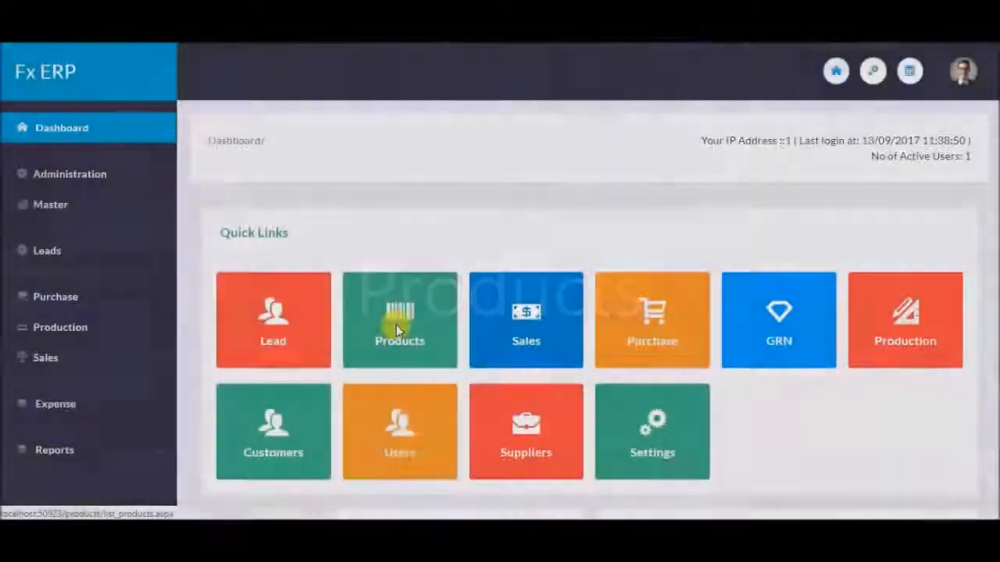
click(400, 318)
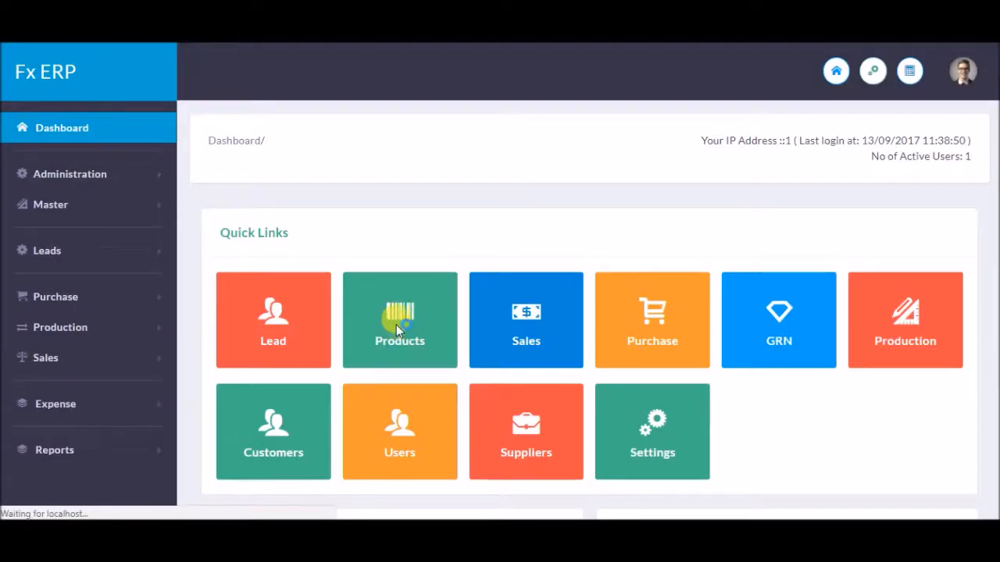
click(400, 319)
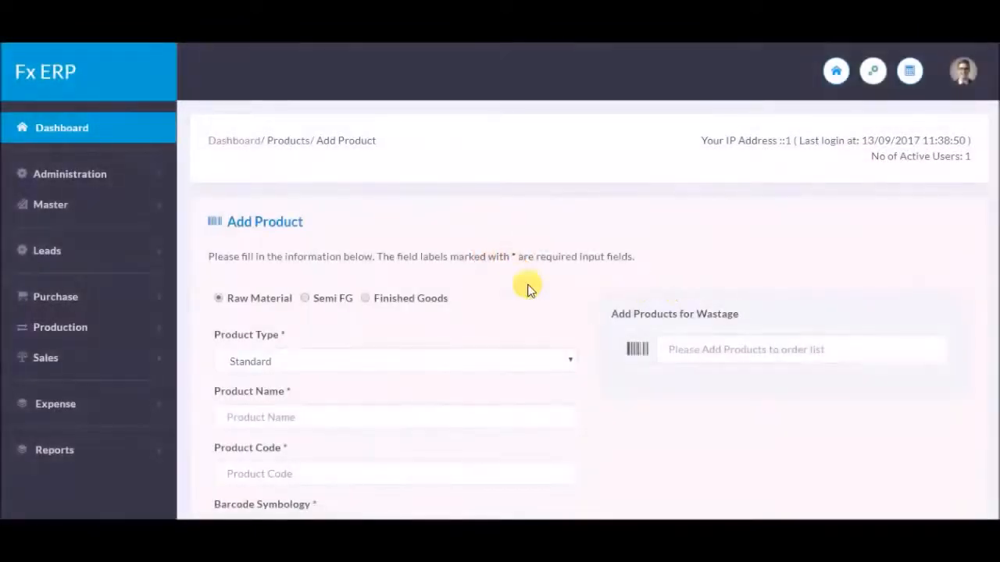
mouse_move(305, 302)
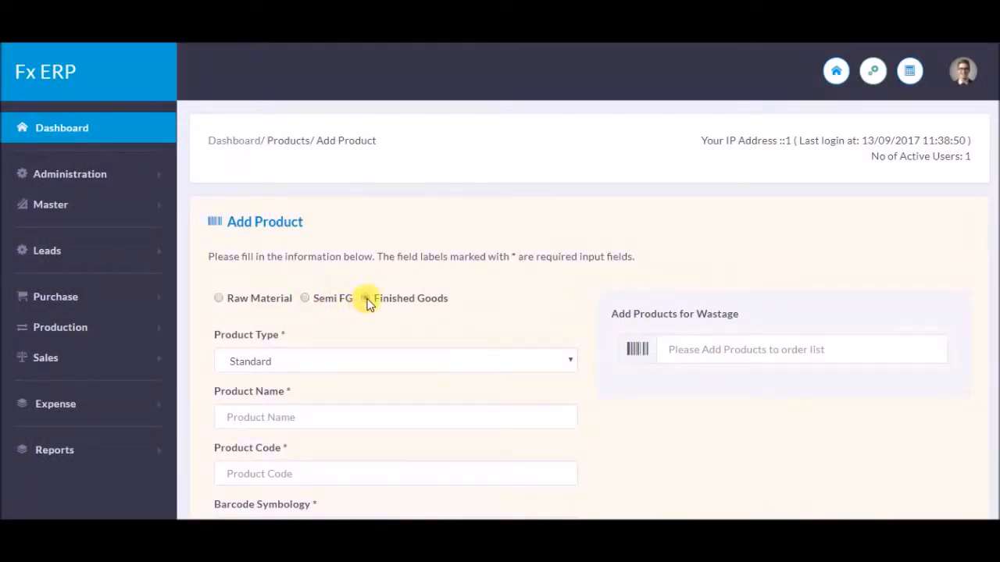
click(366, 297)
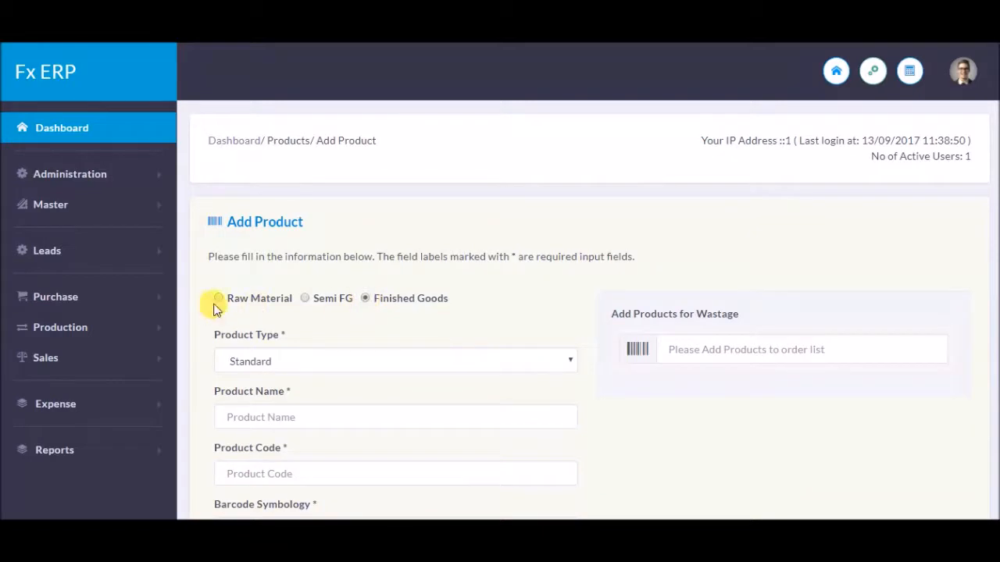
click(218, 297)
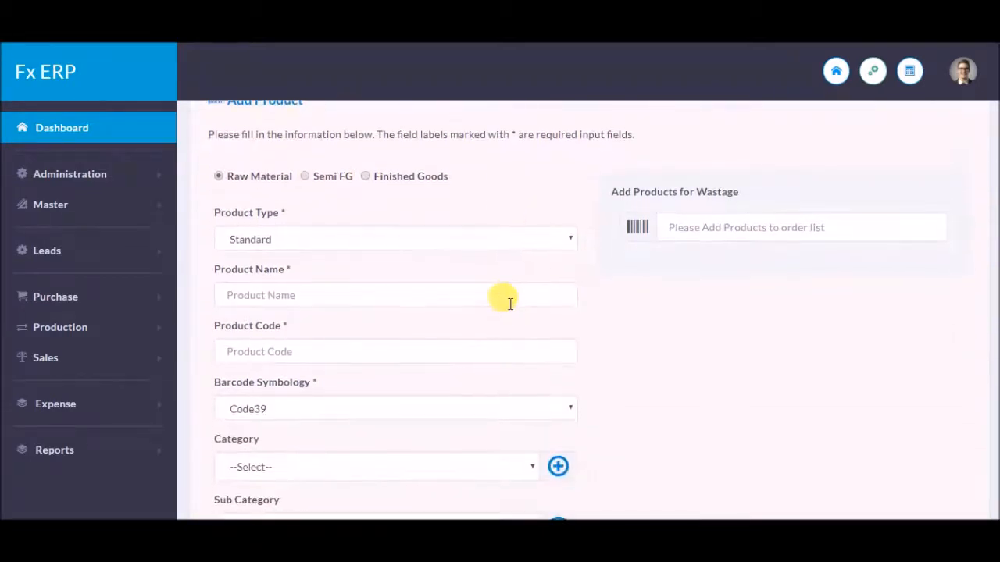
scroll(down, 3)
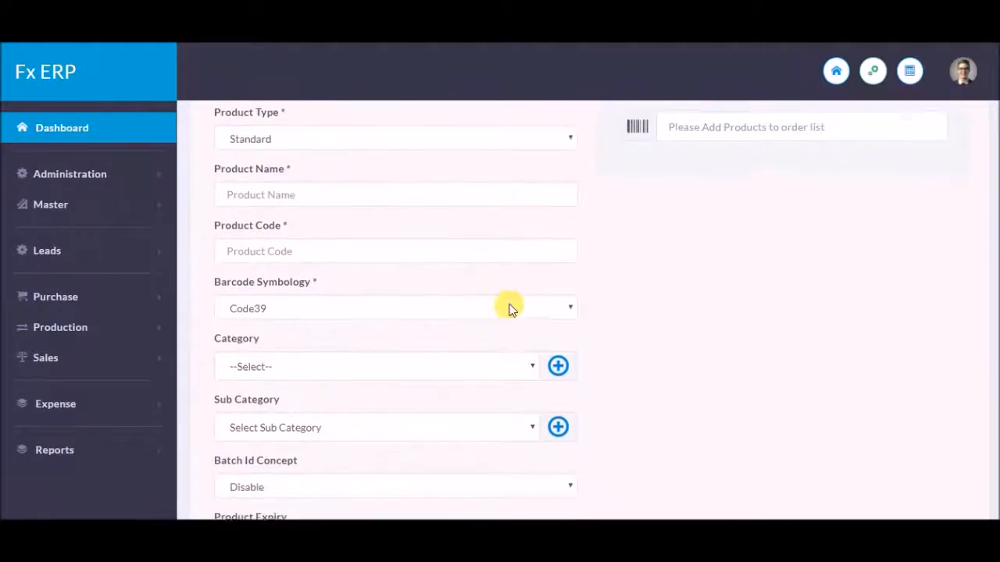
scroll(down, 3)
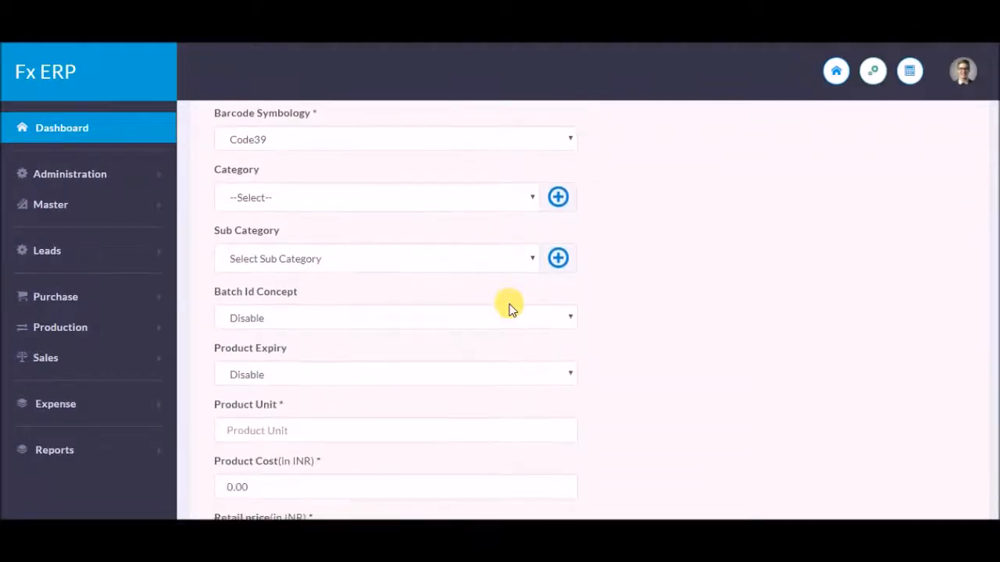
scroll(down, 3)
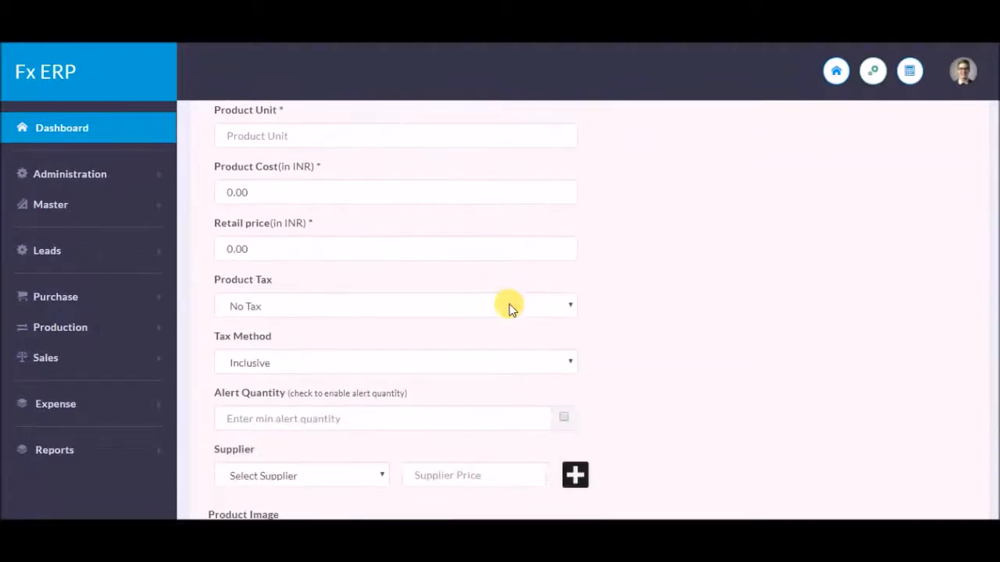
scroll(down, 3)
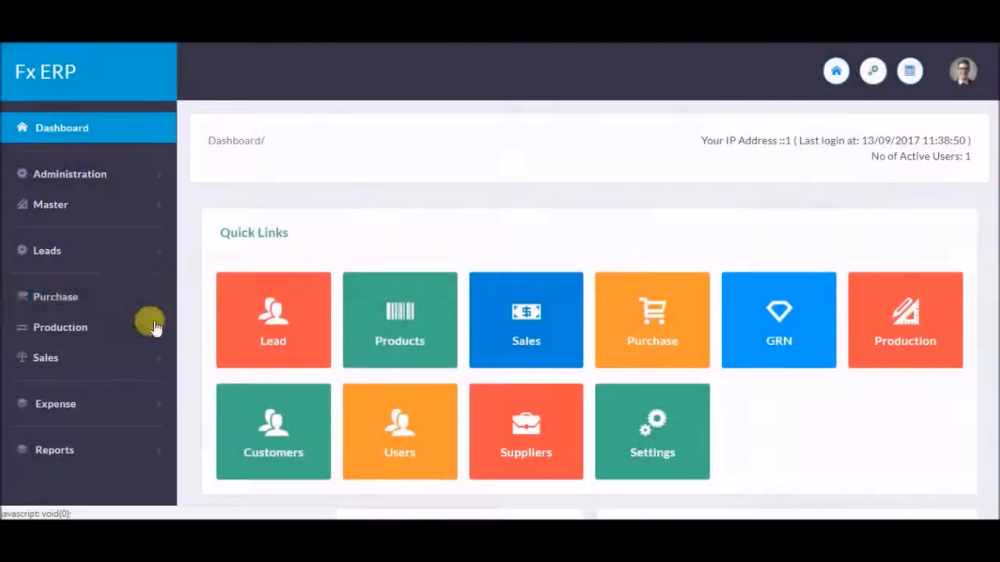
Step: Begin a new purchase order and add the ASDL GK16.1 Single Axis Tracker product line
click(57, 297)
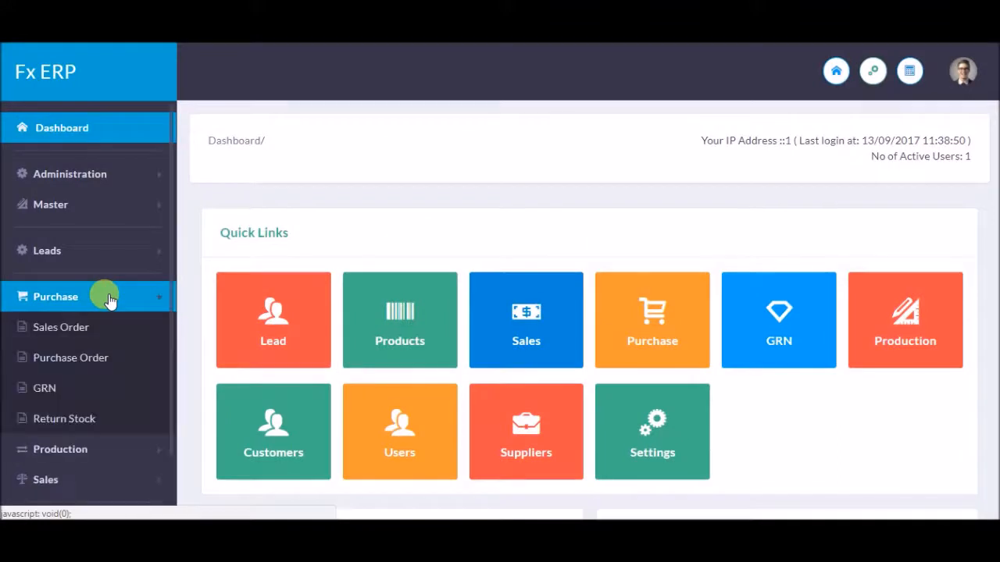
click(71, 356)
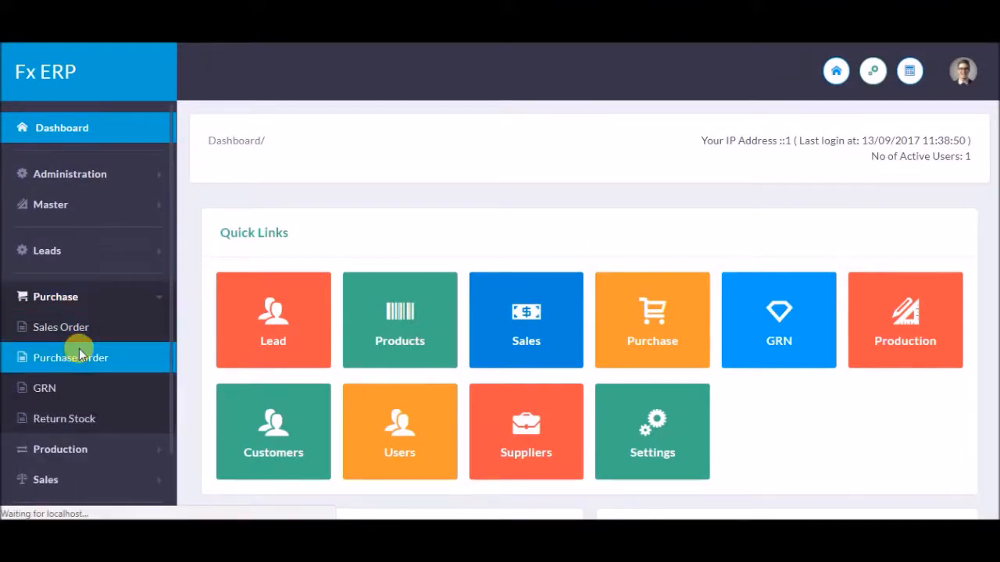
click(70, 357)
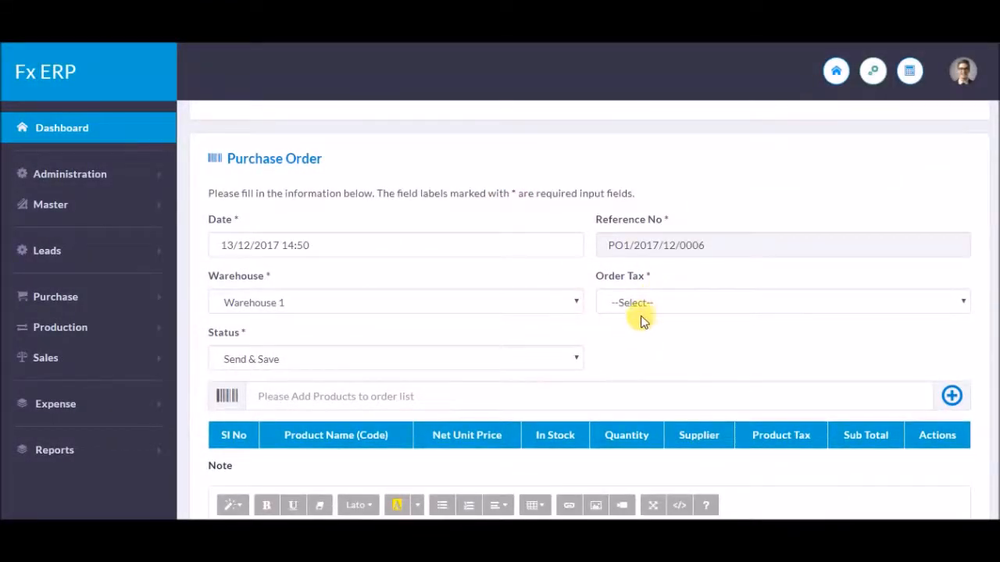
text(a)
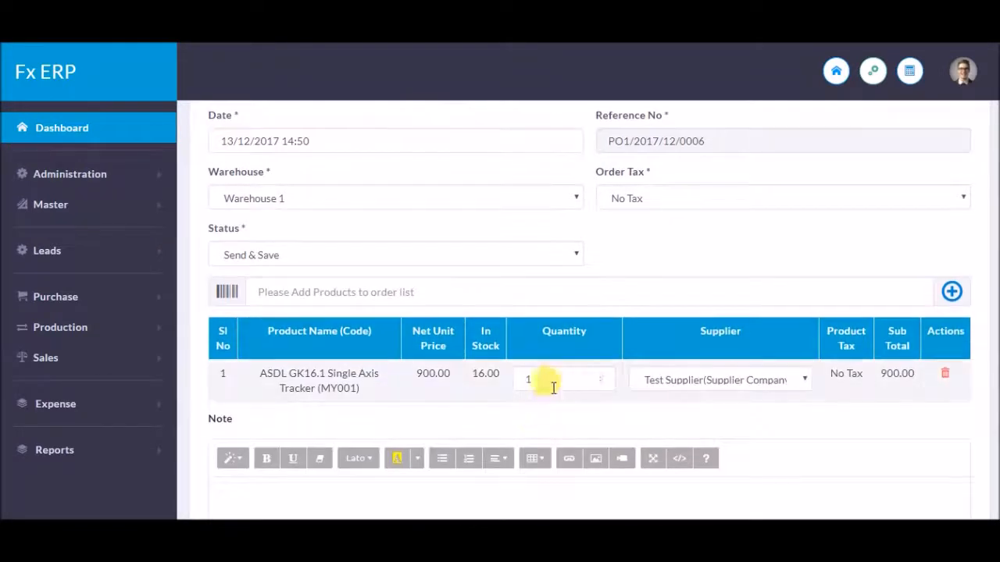
Step: Set the product quantity to 1 and keep Test Supplier as its supplier
click(555, 380)
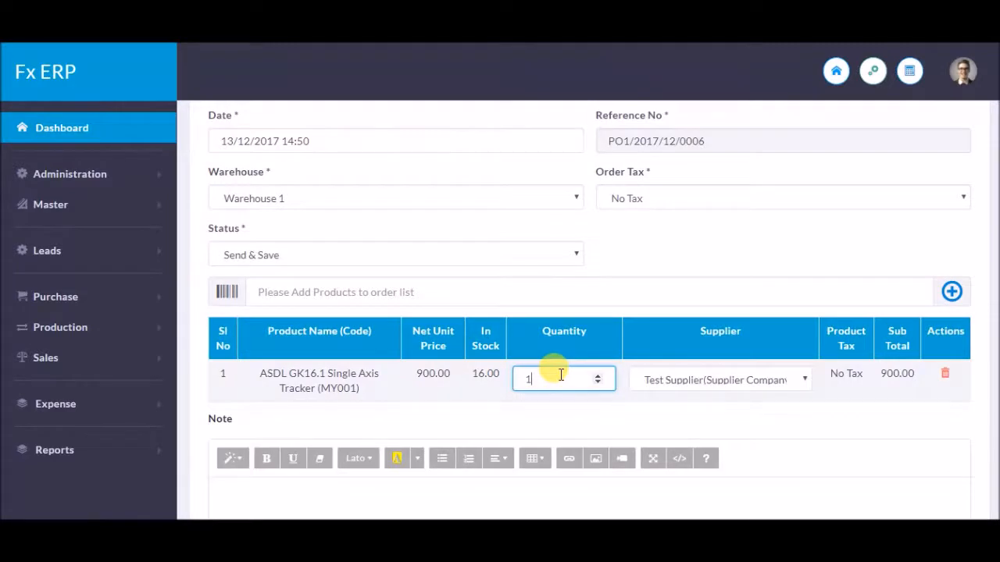
click(719, 379)
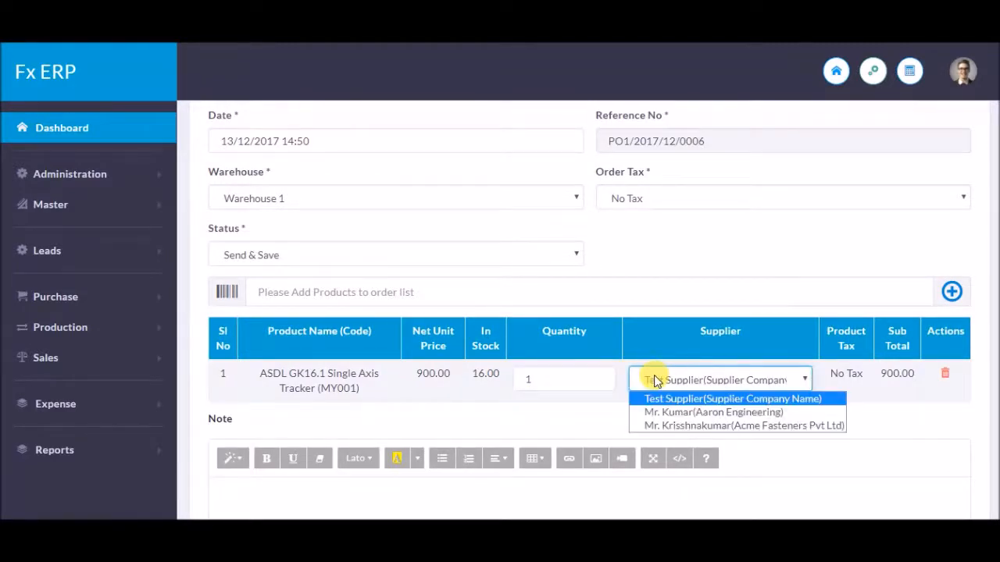
click(732, 398)
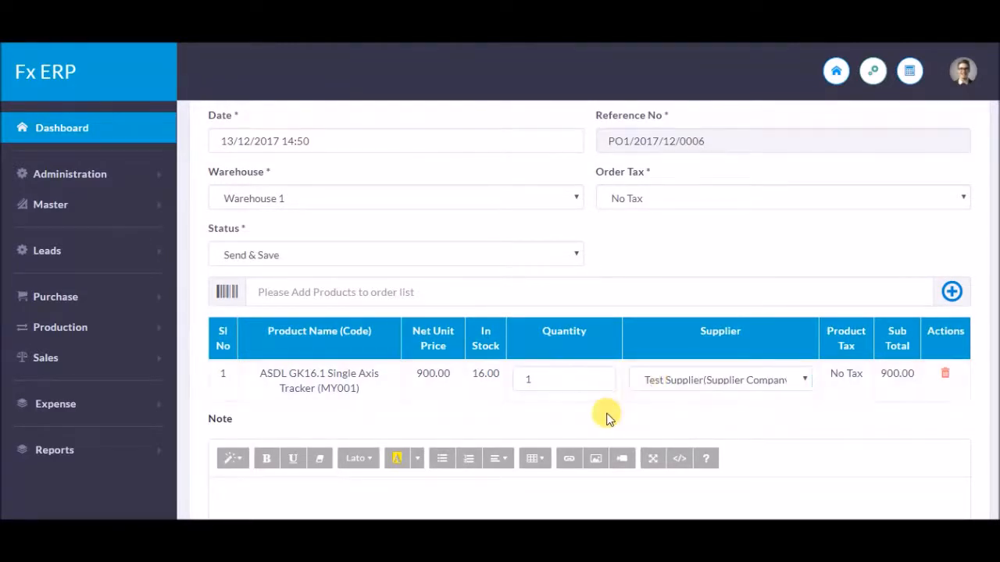
scroll(down, 3)
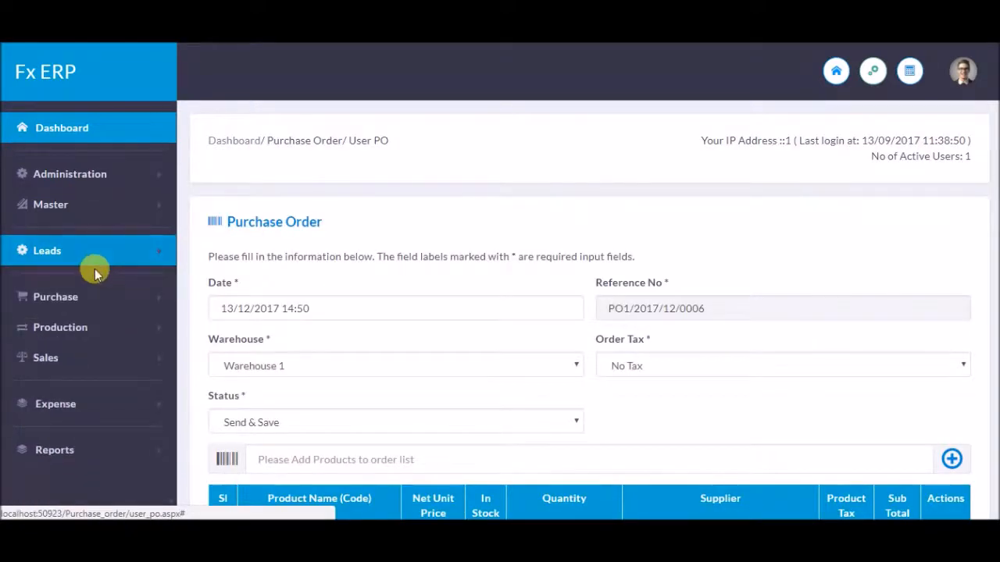
Step: Review purchase order PO1/2017/11/0005 and its Test Supplier sub-order invoice
click(56, 297)
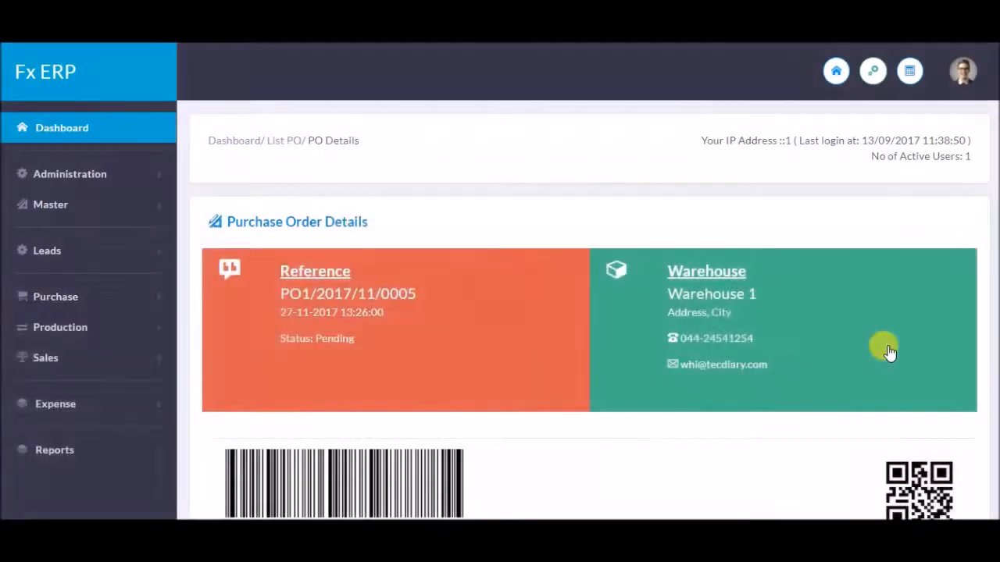
scroll(down, 3)
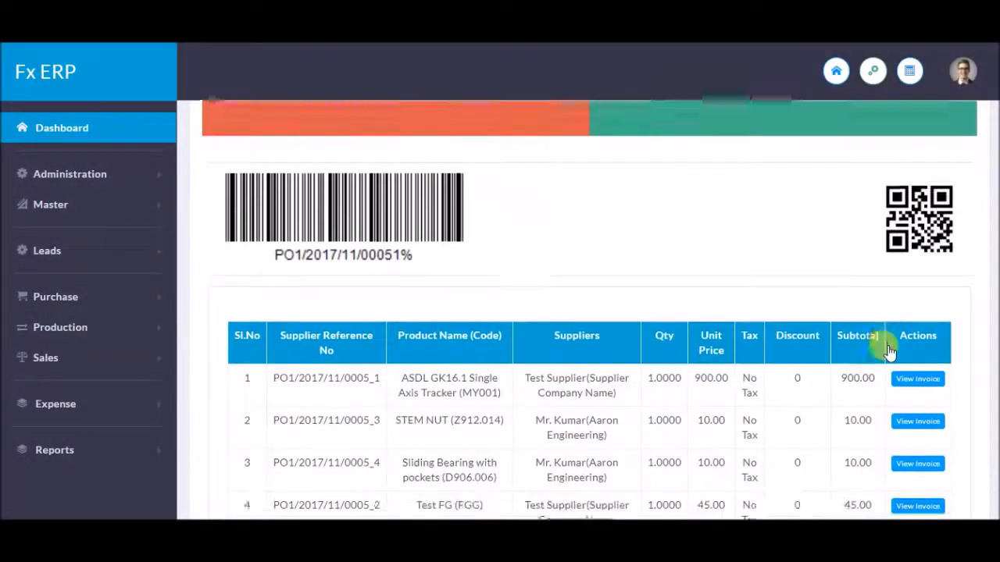
scroll(down, 3)
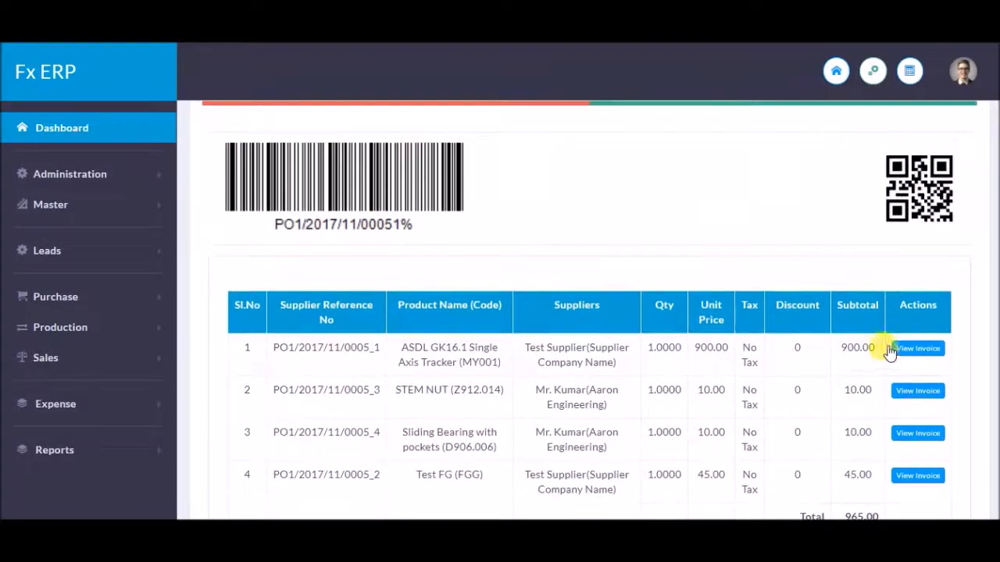
click(918, 348)
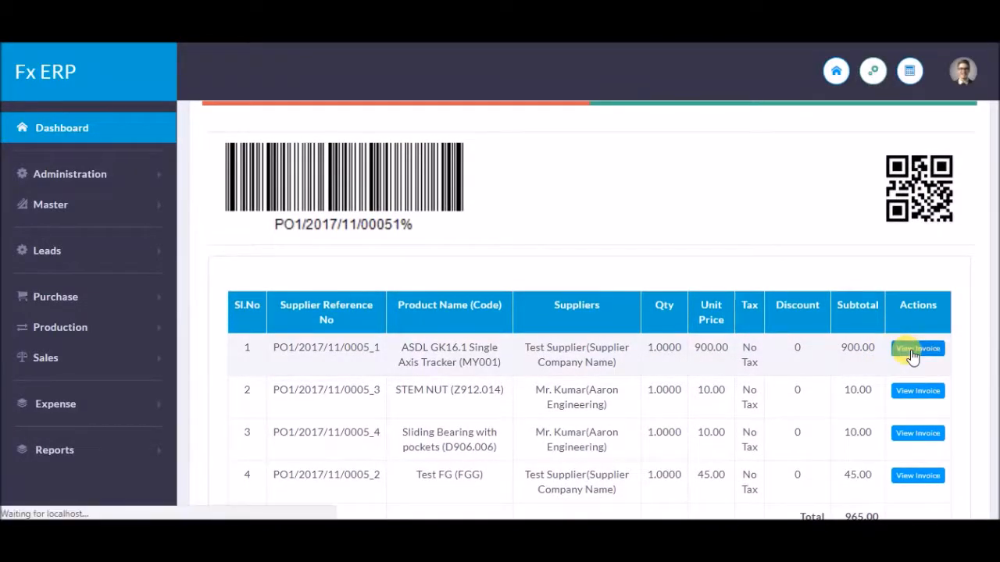
Step: Move on to a blank GRN form for recording goods received
click(917, 348)
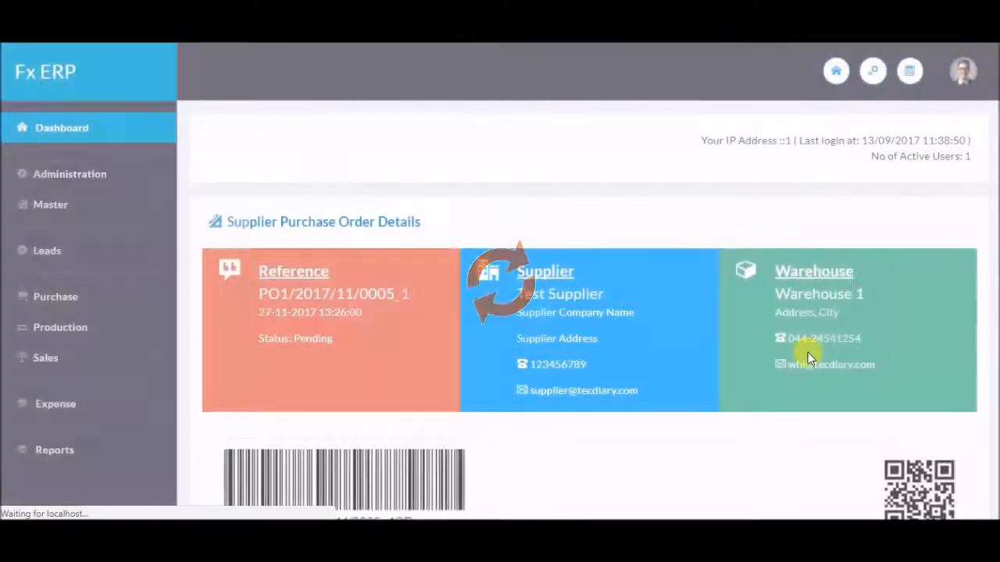
scroll(down, 3)
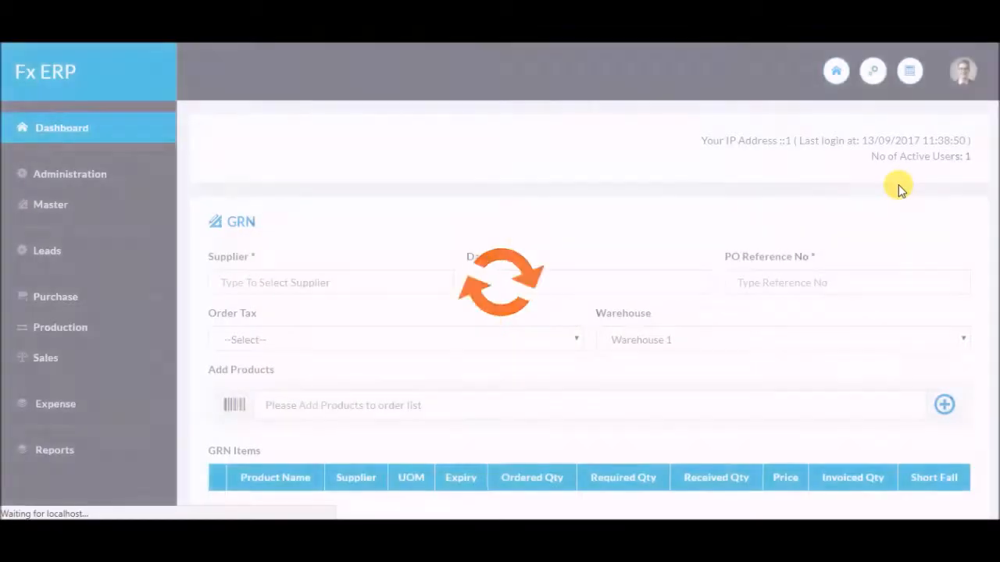
Step: Set the GRN supplier to Aaron Engineering, date 06/12/2017 and Order Tax to No Tax
click(328, 283)
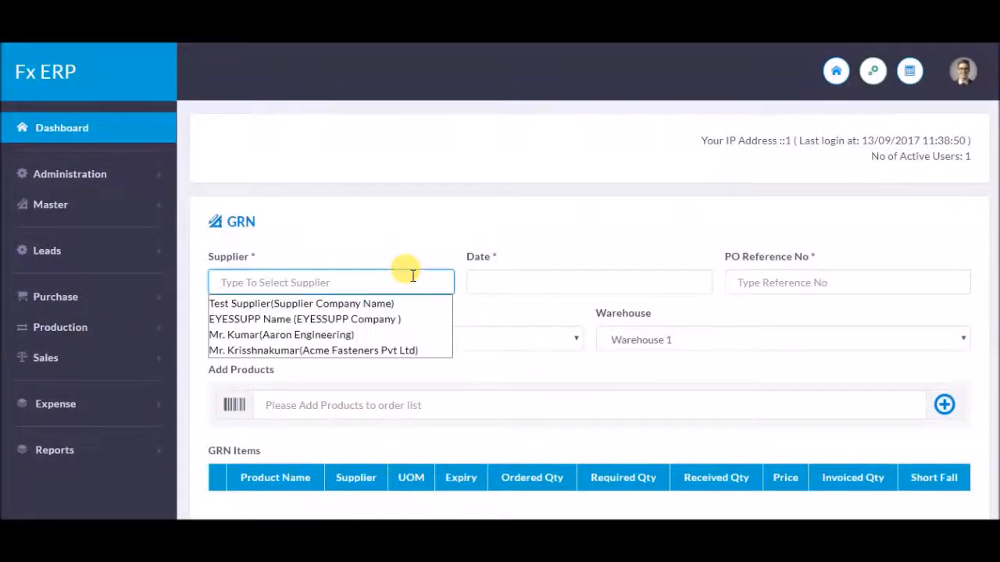
click(281, 334)
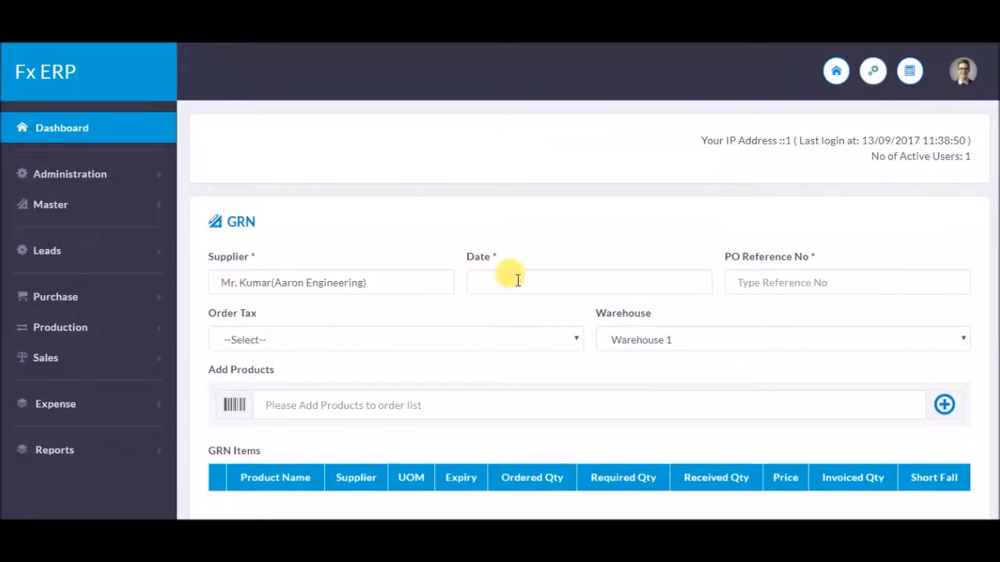
click(589, 281)
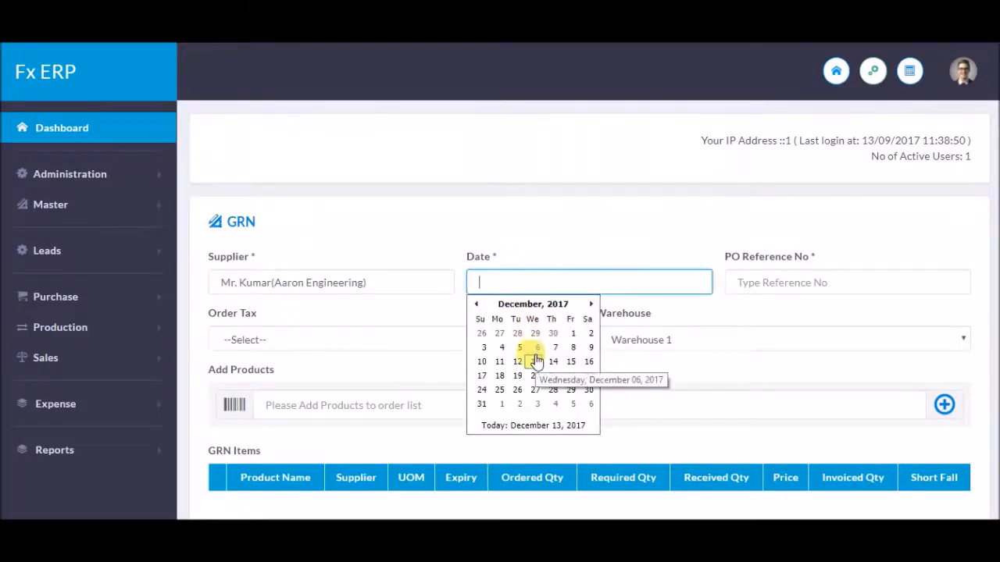
click(537, 347)
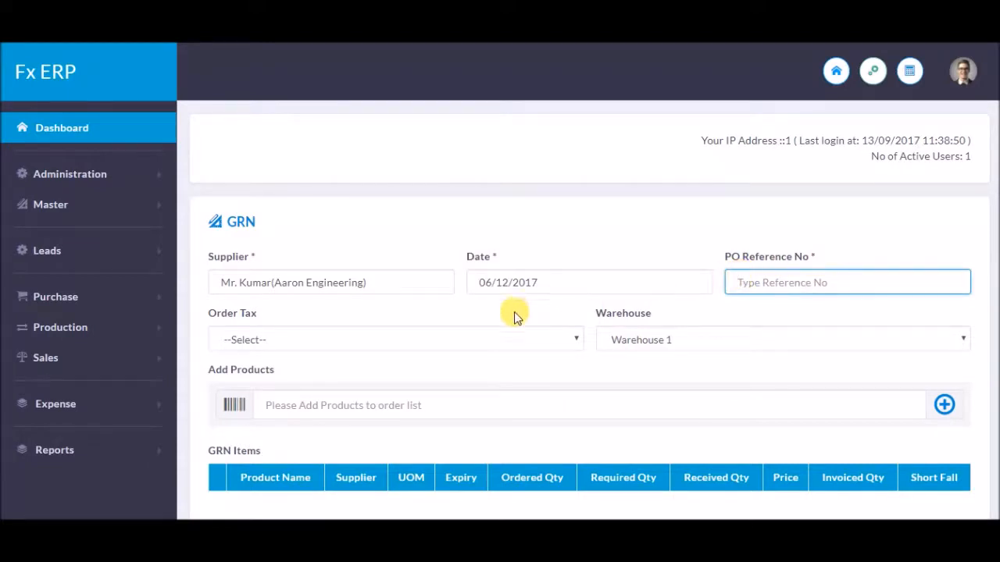
click(394, 339)
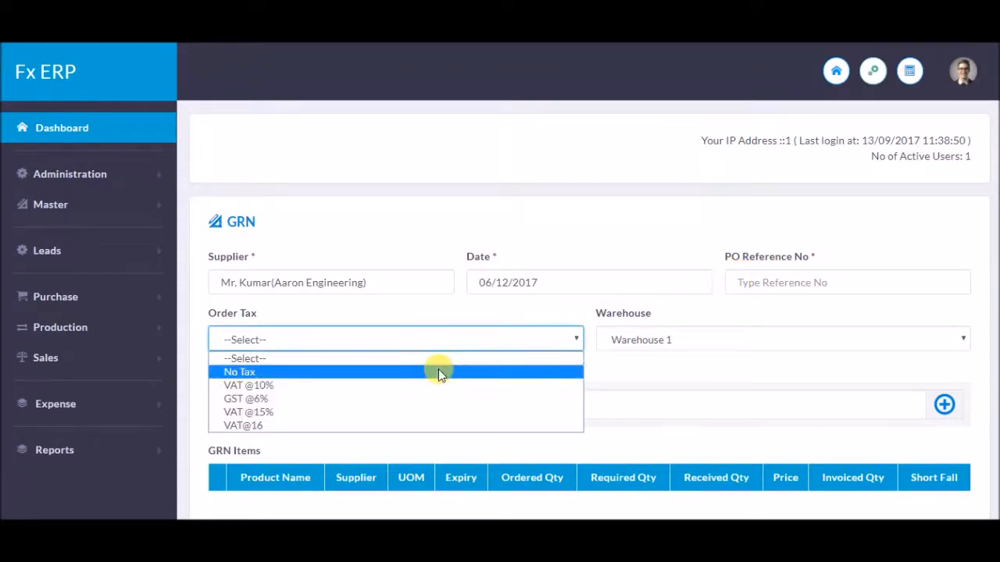
click(241, 371)
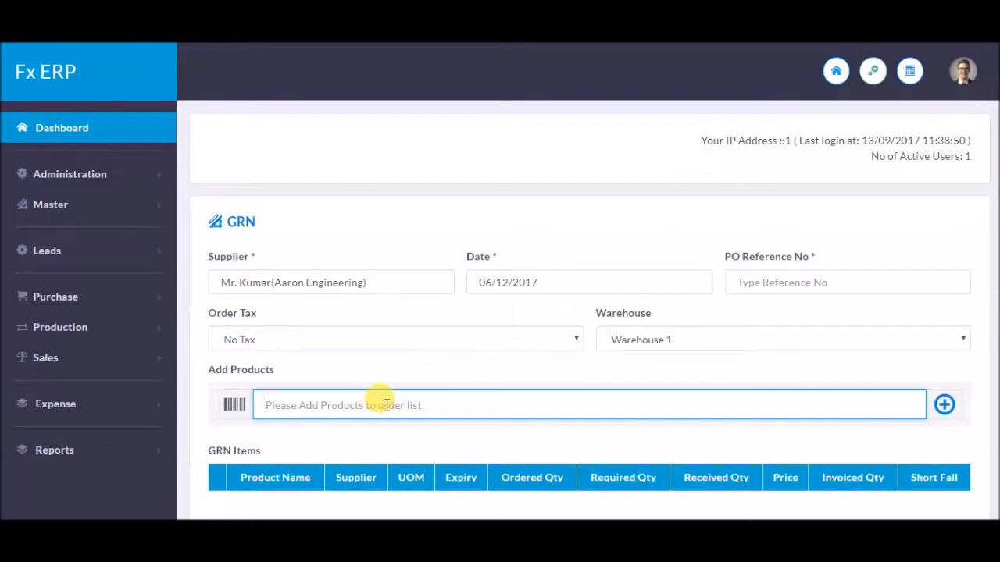
Step: Add AC Motor 0.75 Kw/1HP with received quantity 5 and submit the goods receipt
text(a)
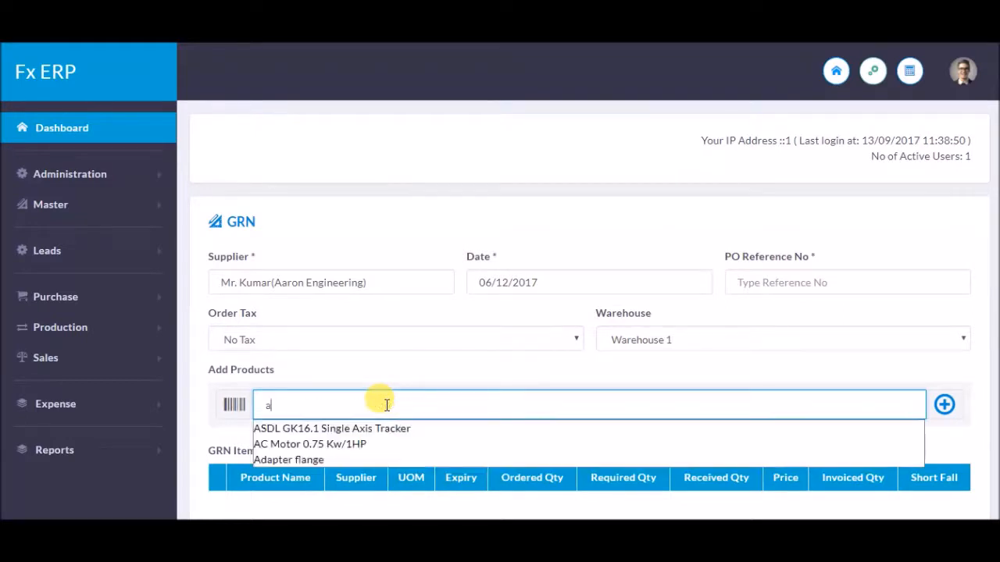
click(309, 444)
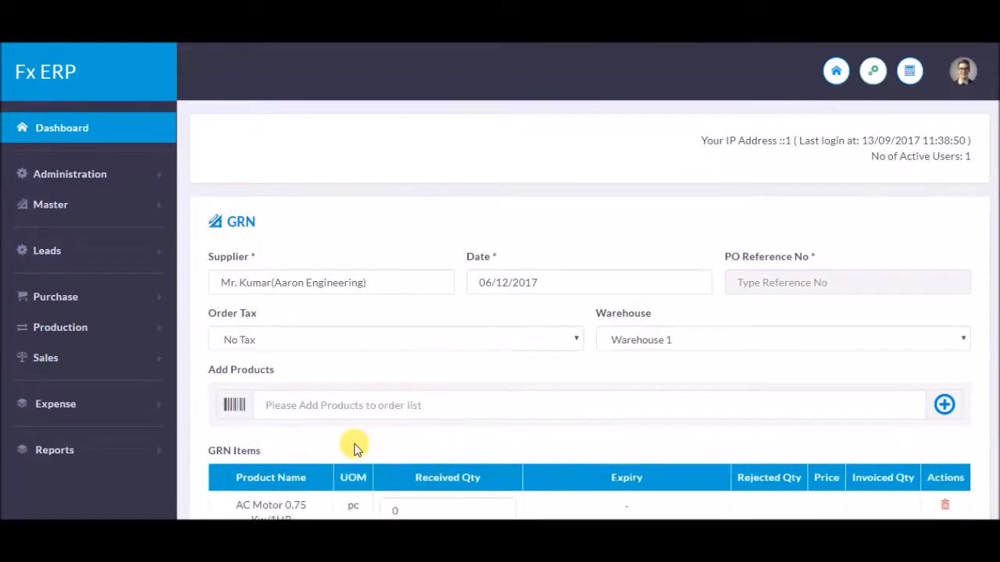
scroll(down, 3)
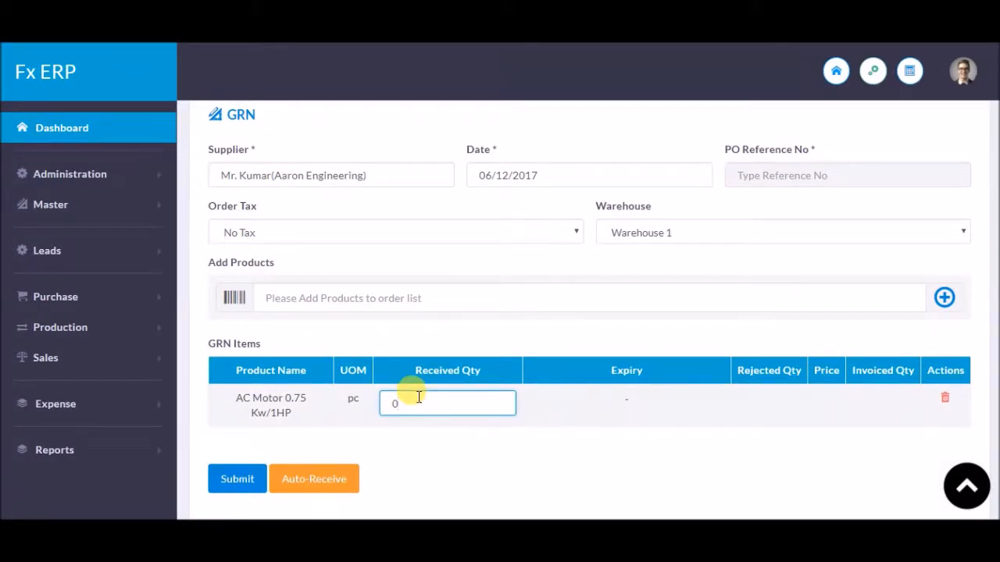
text(5)
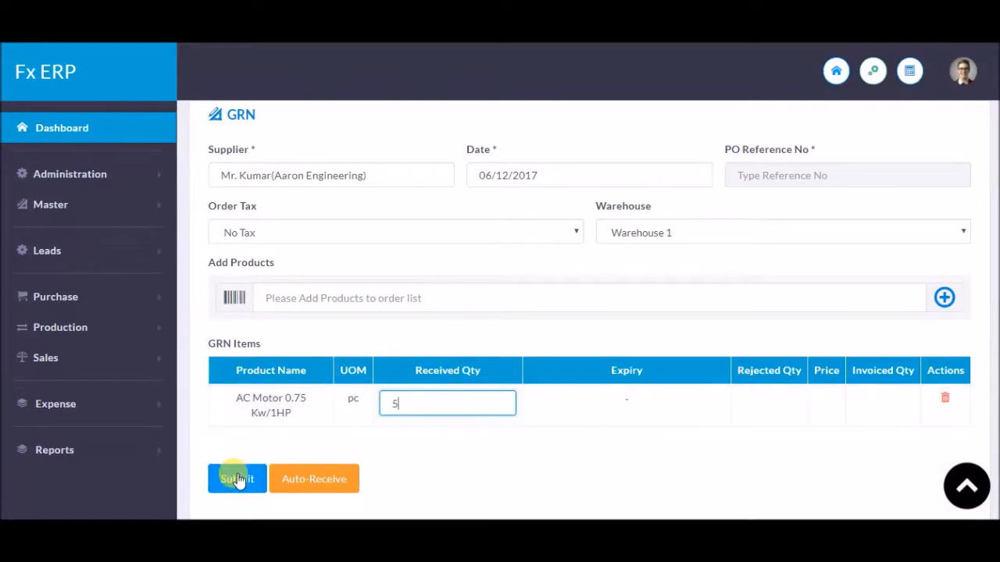
click(237, 478)
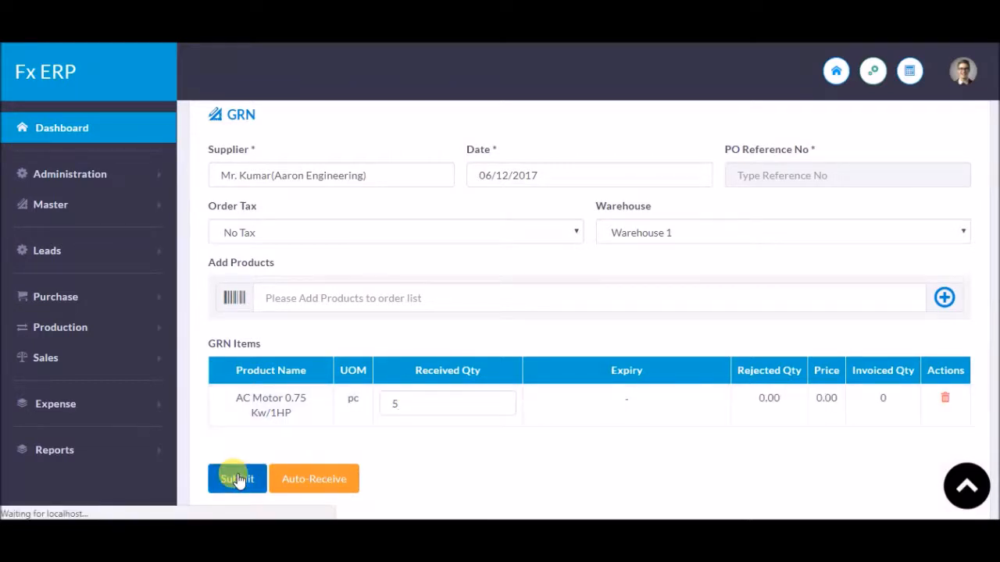
click(237, 478)
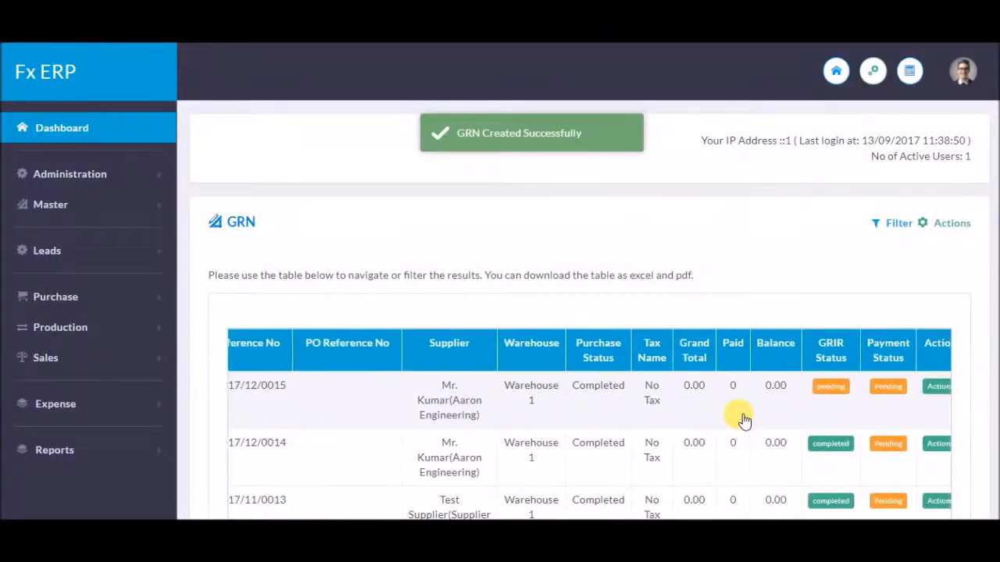
Step: Open the GRIR quality check for GRN1/2017/12/0015 from its Actions menu
click(928, 386)
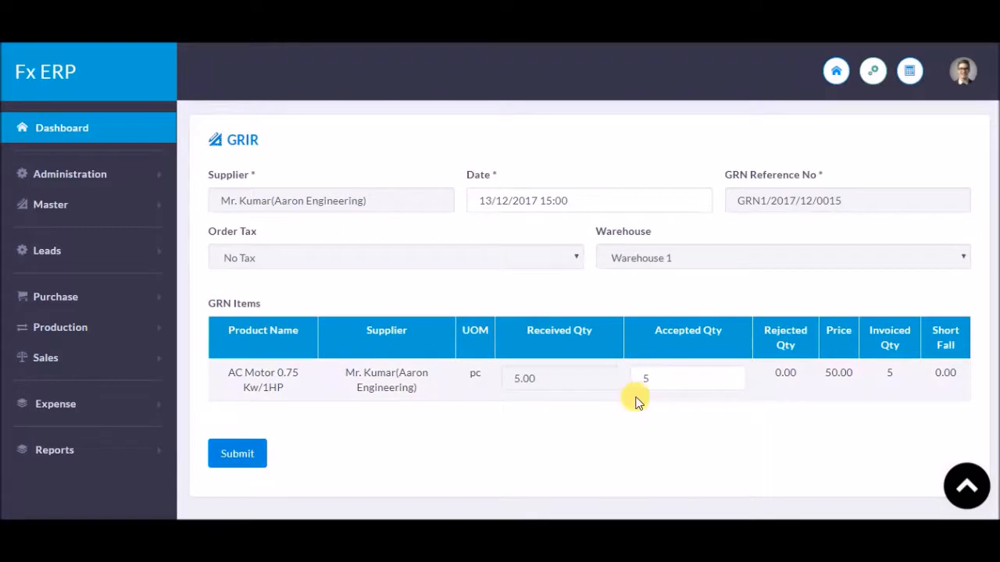
Step: Enter an accepted quantity of 4 for the AC Motor receipt in the GRIR form
text(4)
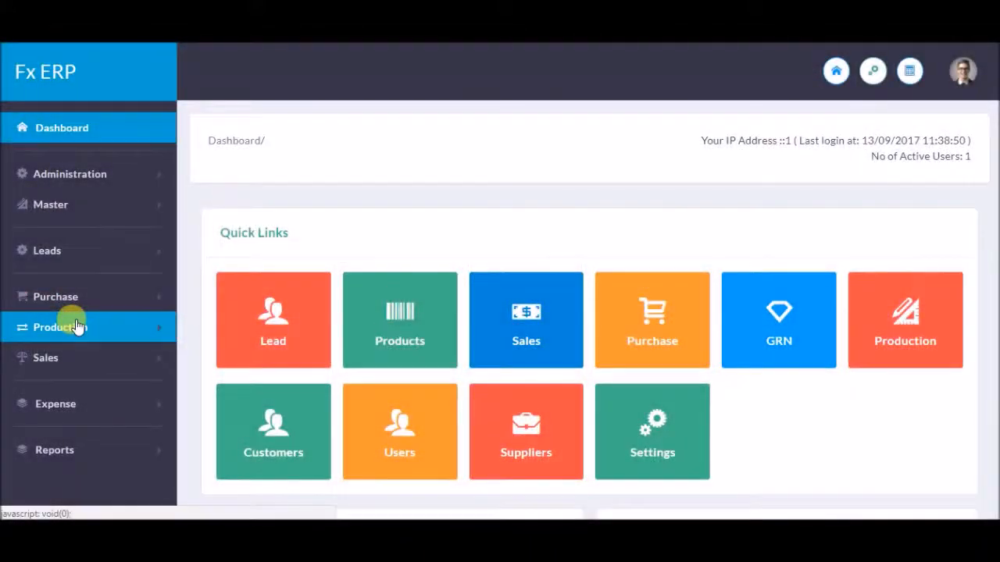
Step: Start a new production run from the production orders list
click(60, 326)
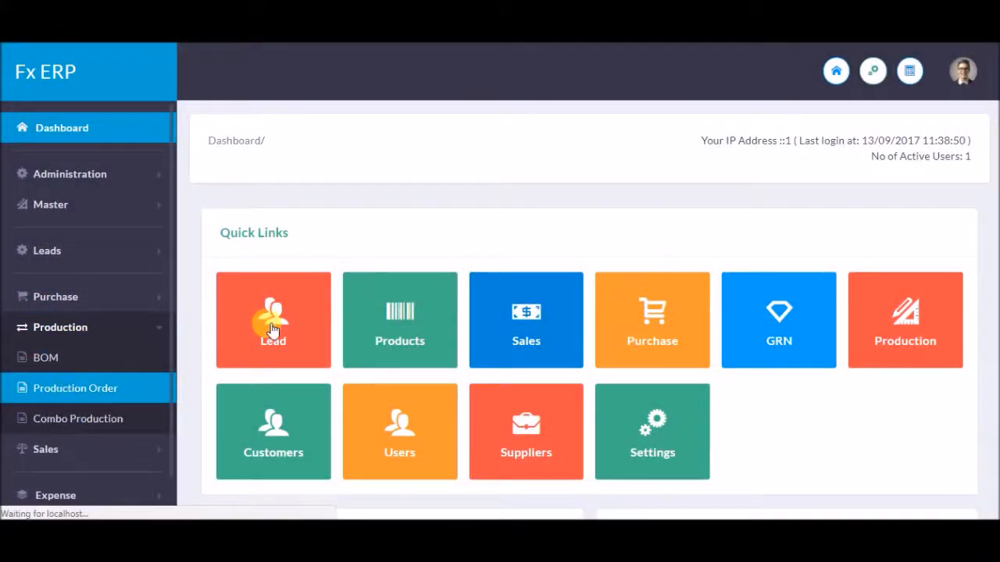
click(75, 388)
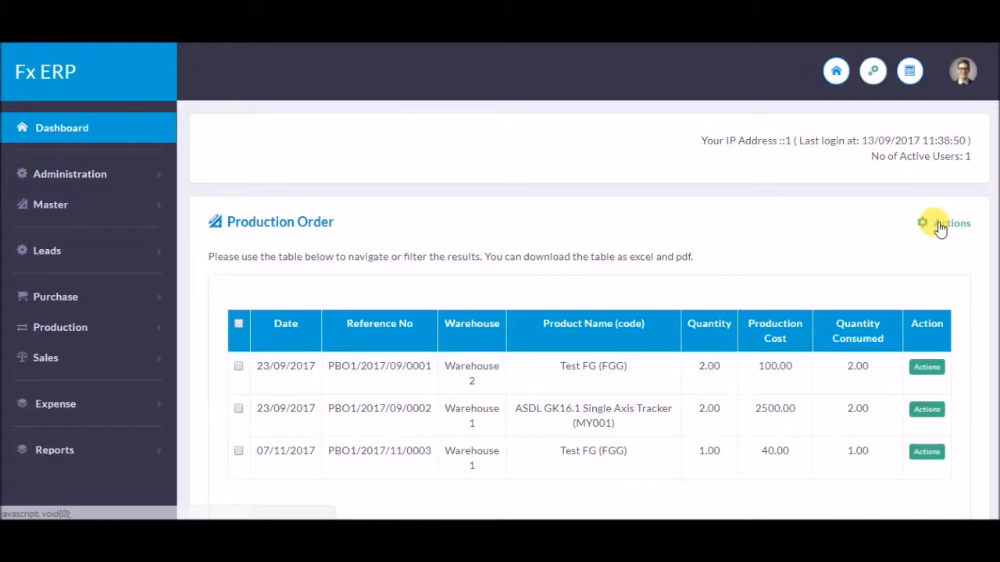
click(951, 222)
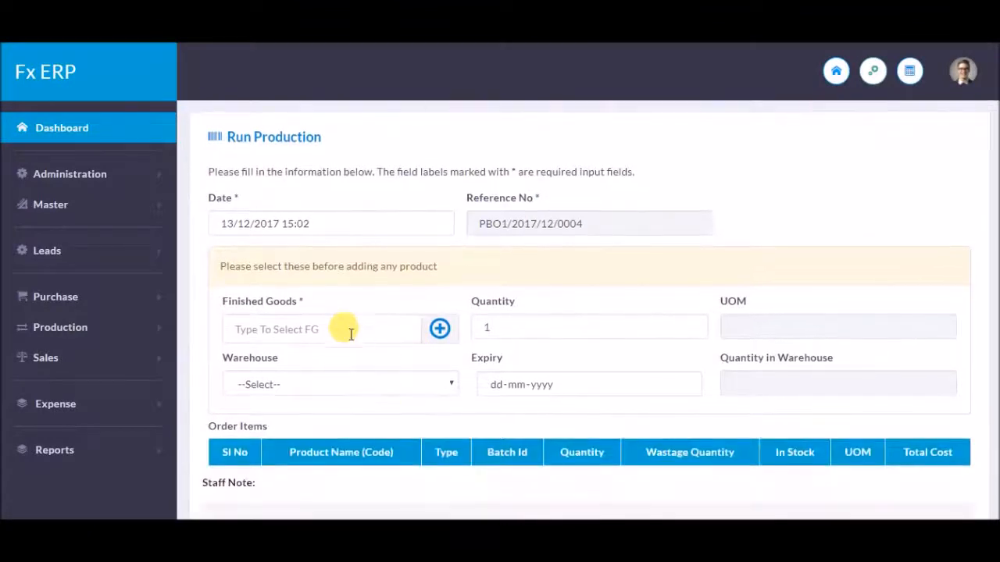
Step: Choose ASDL GK16.1 Single Axis Tracker as finished good from Warehouse 1 and review its 48 component items
click(322, 329)
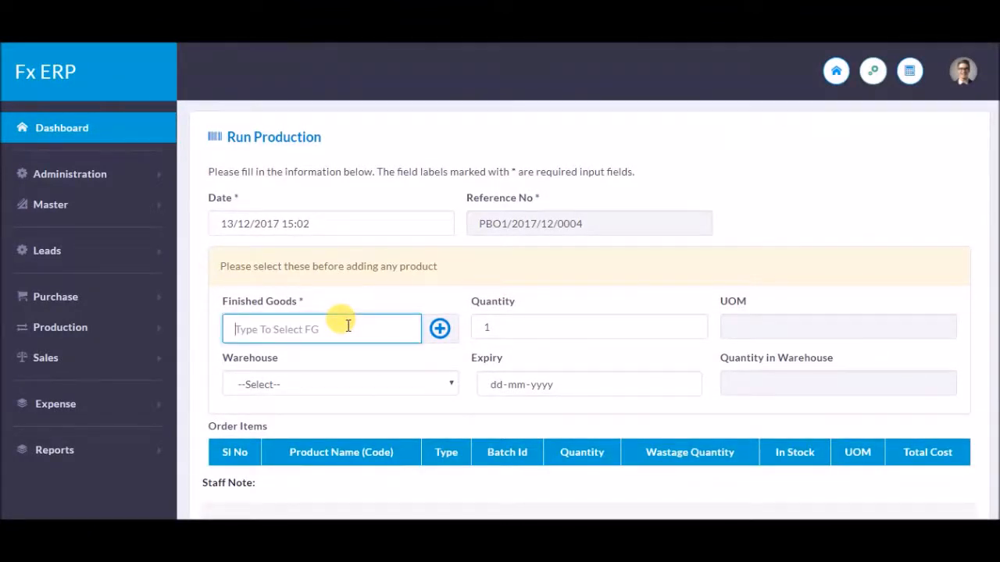
text(a)
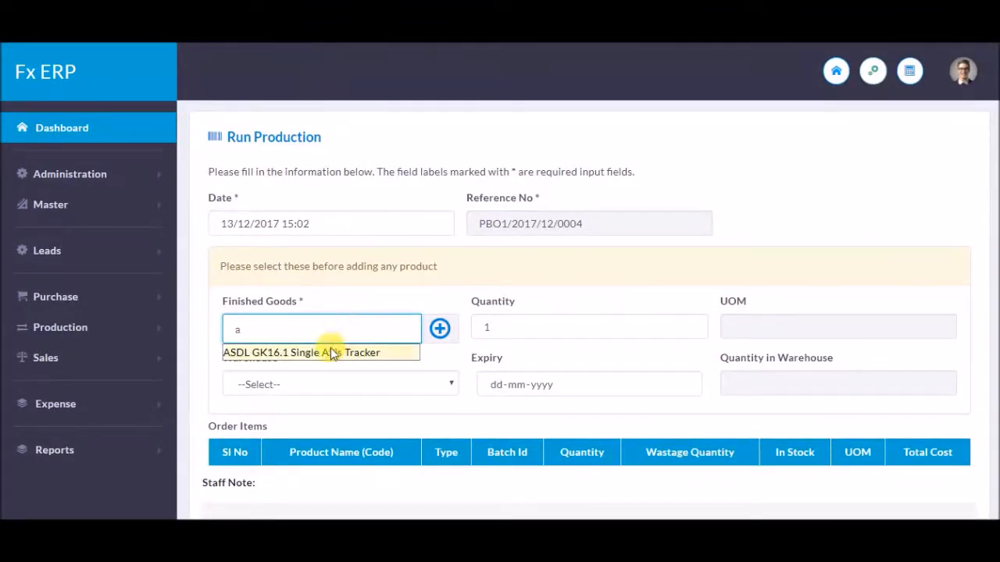
click(300, 353)
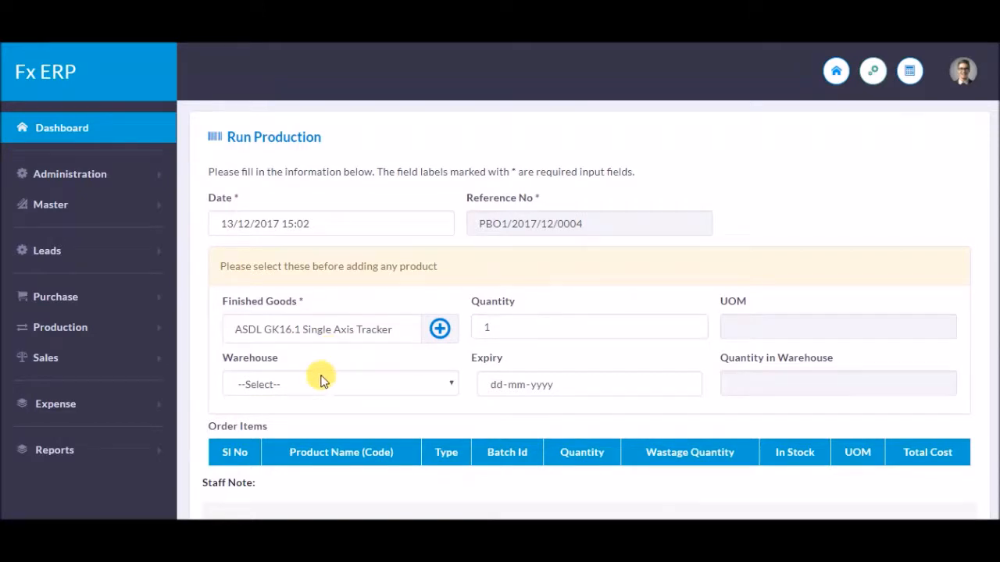
click(340, 384)
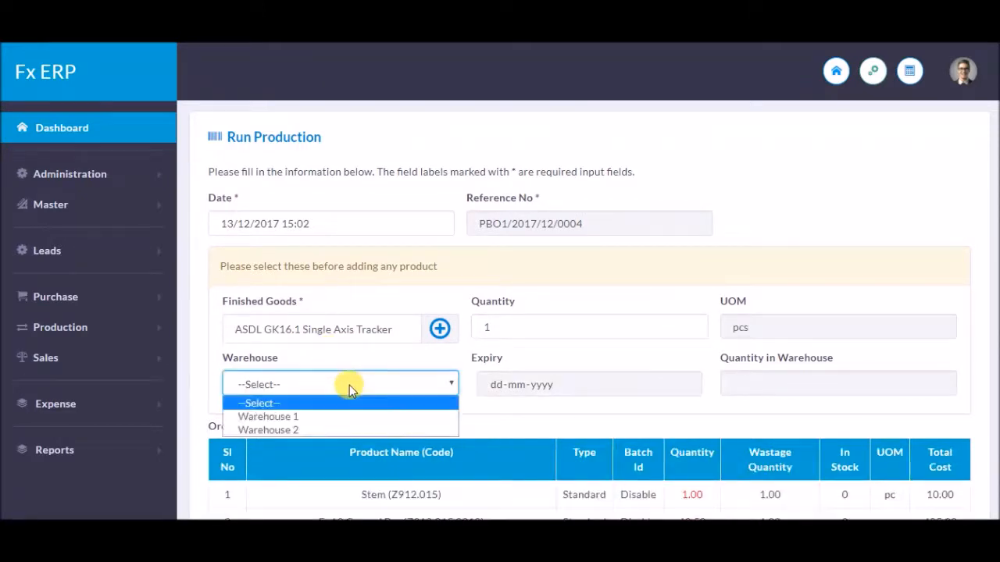
click(268, 416)
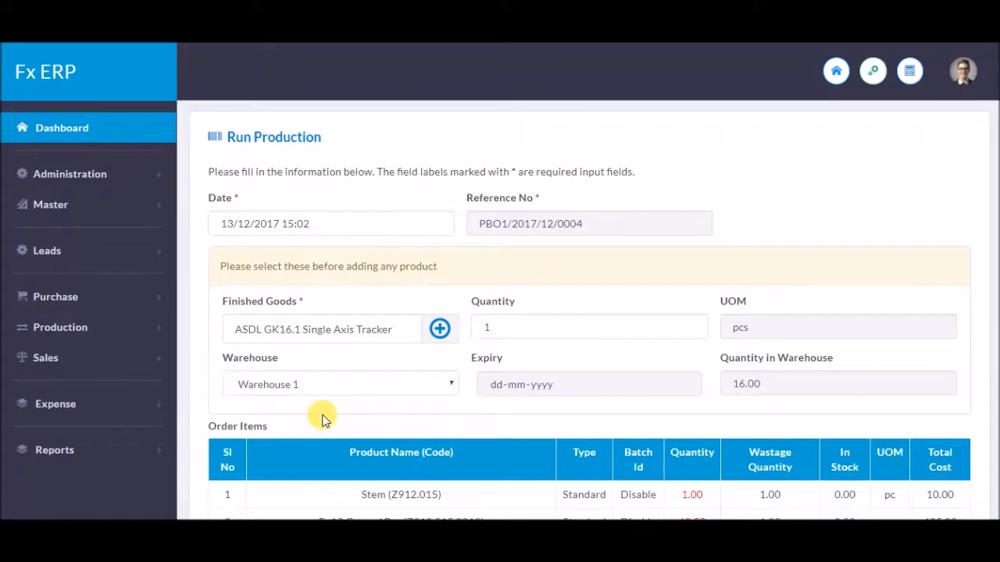
scroll(down, 3)
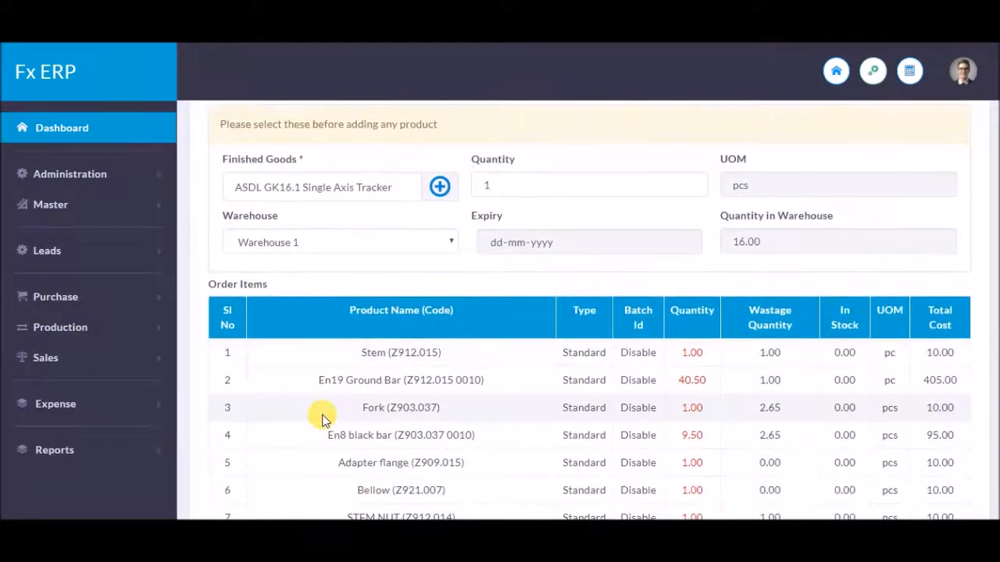
mouse_move(769, 241)
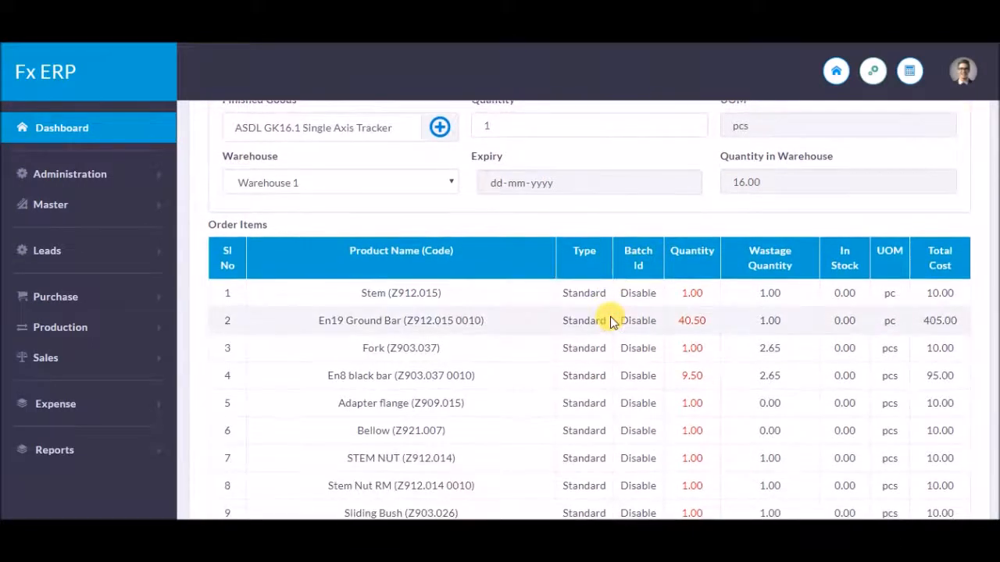
scroll(down, 3)
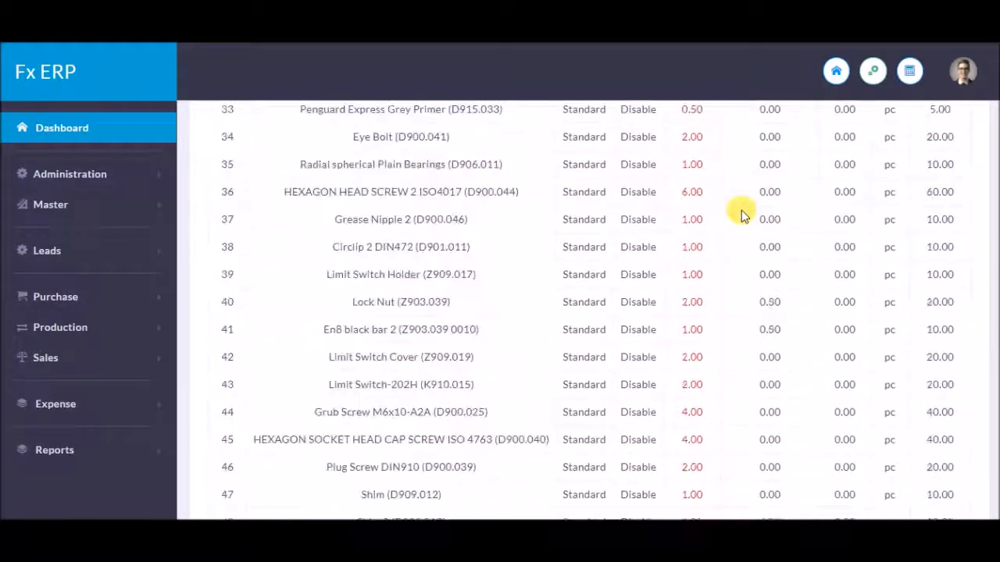
scroll(down, 3)
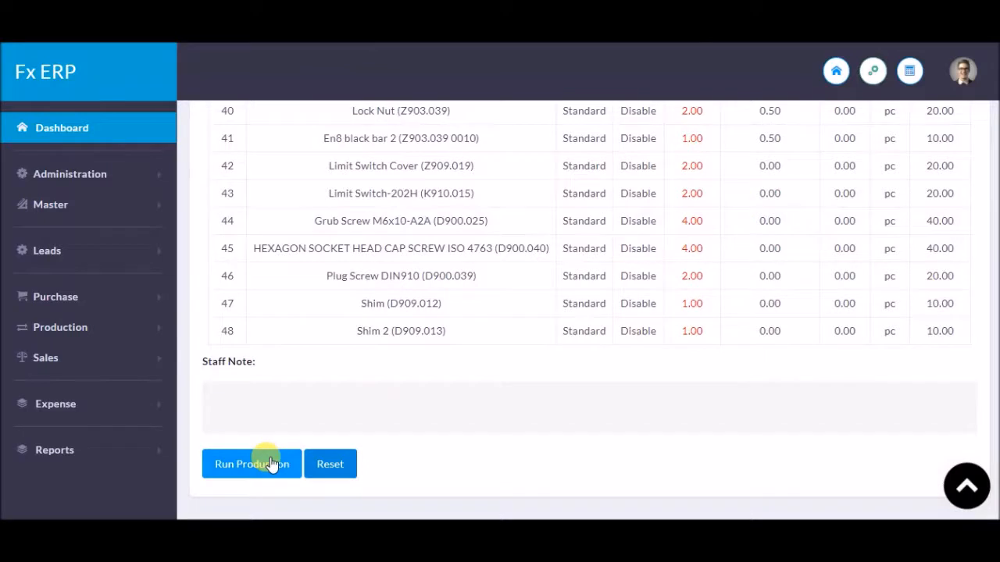
Step: Attempt Run Production and acknowledge the insufficient-stock alert
click(251, 464)
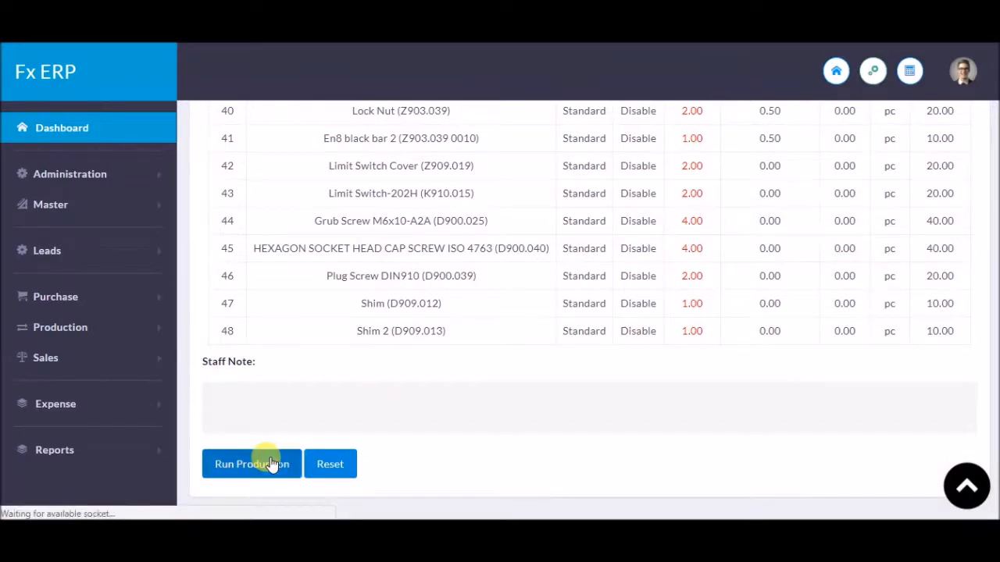
click(251, 464)
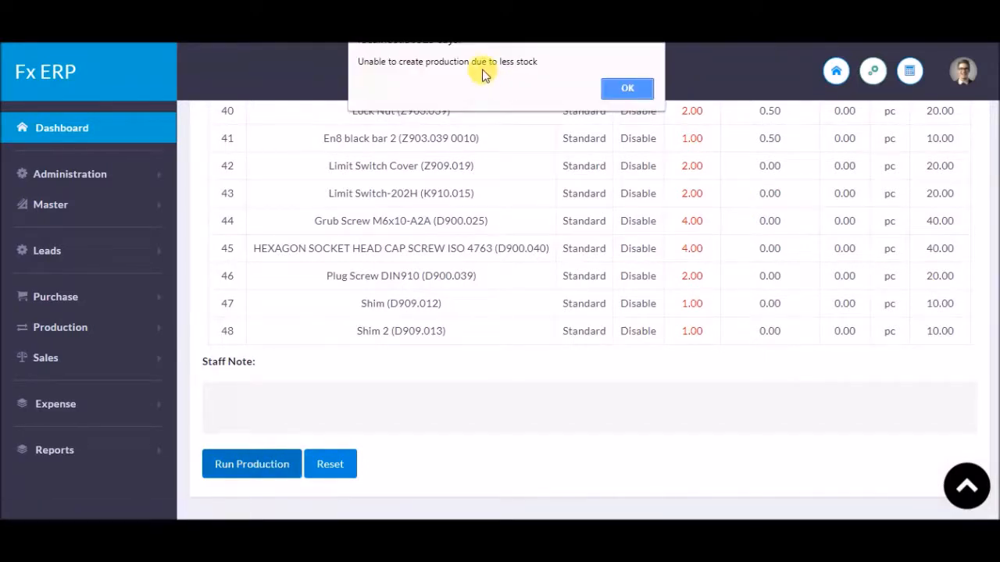
click(626, 88)
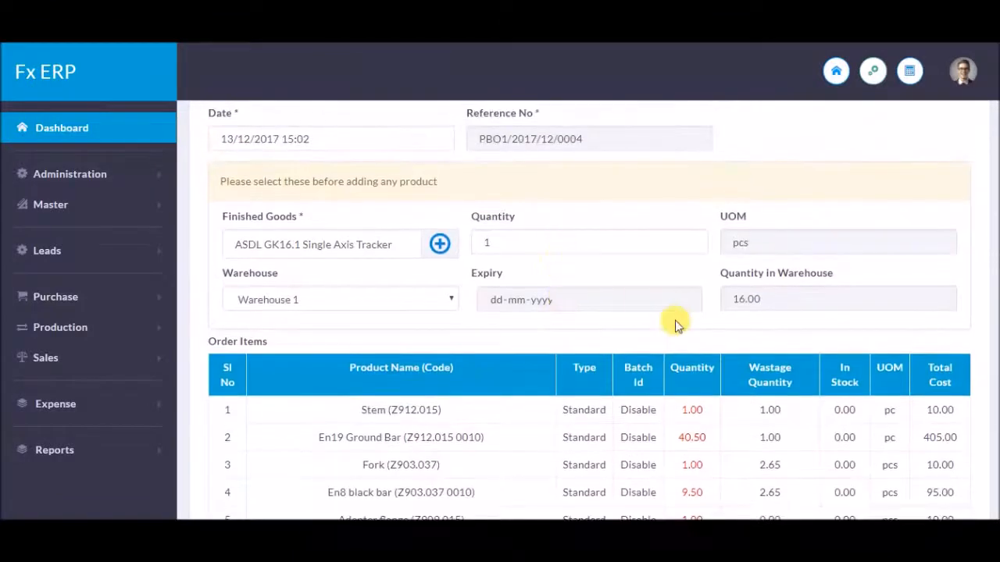
mouse_move(429, 336)
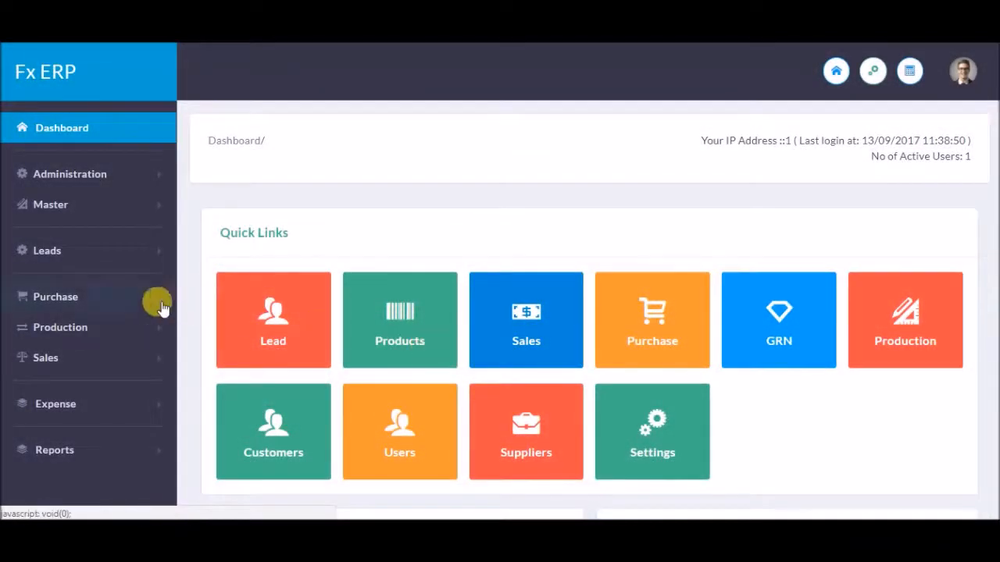
click(59, 328)
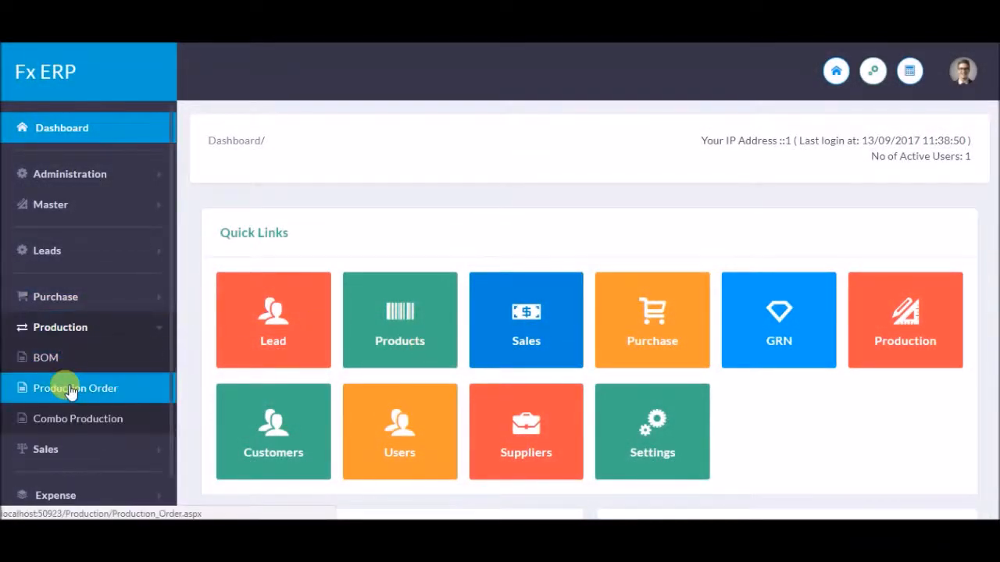
click(75, 387)
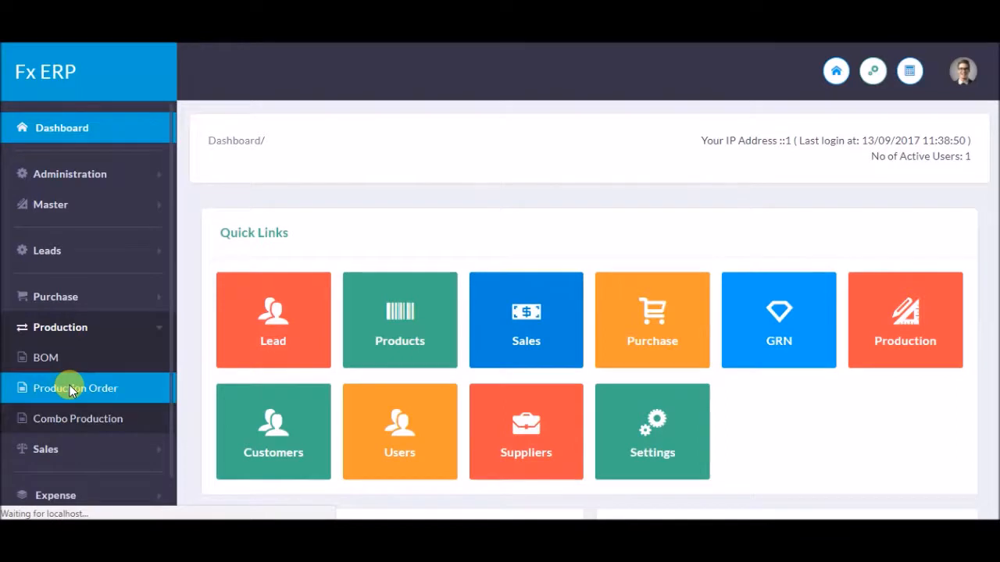
click(75, 388)
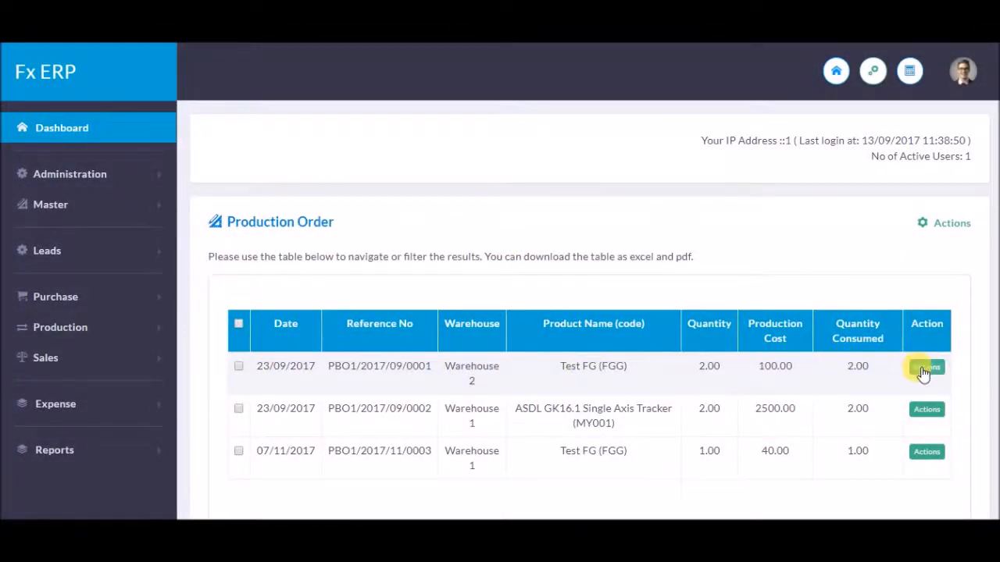
click(927, 367)
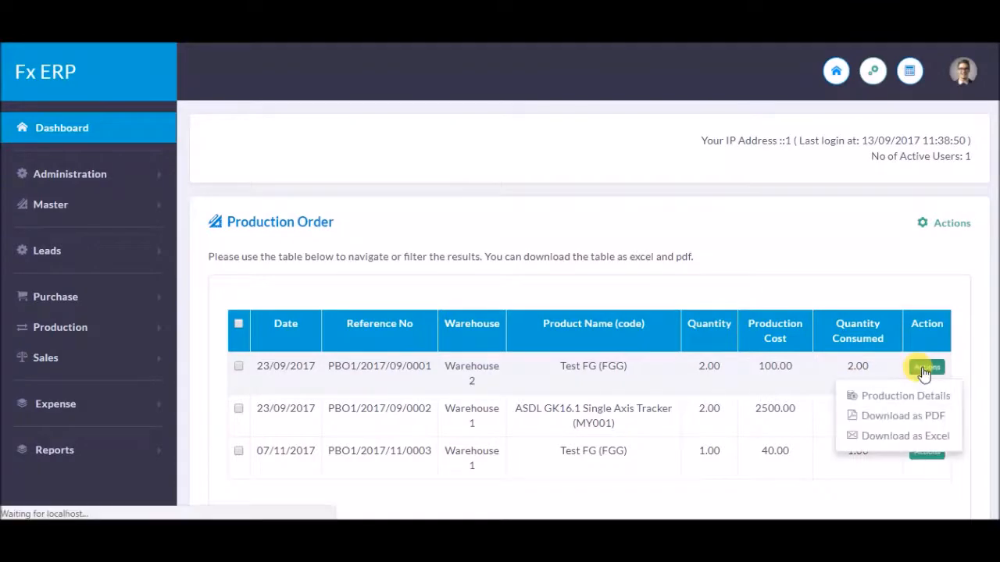
click(906, 396)
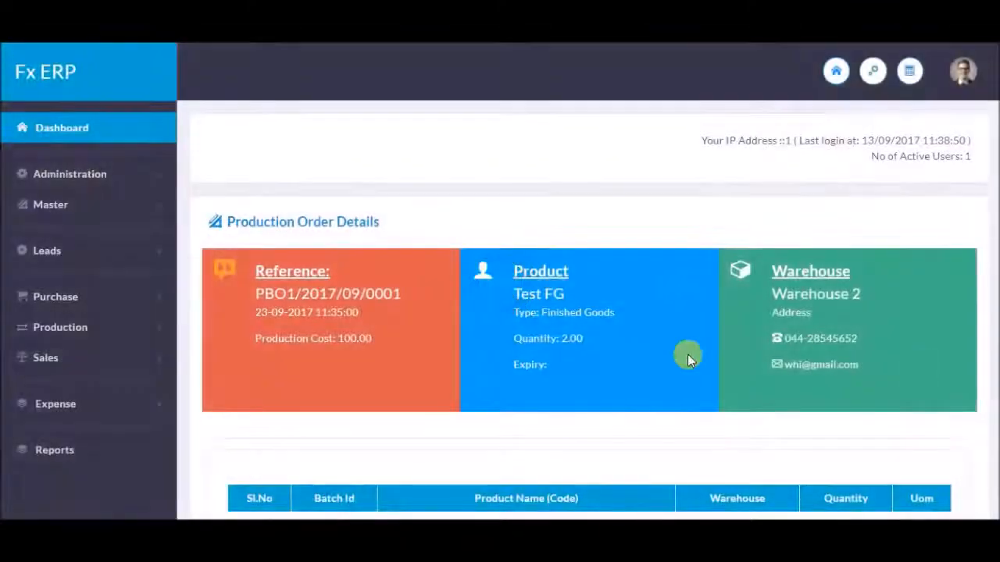
scroll(down, 3)
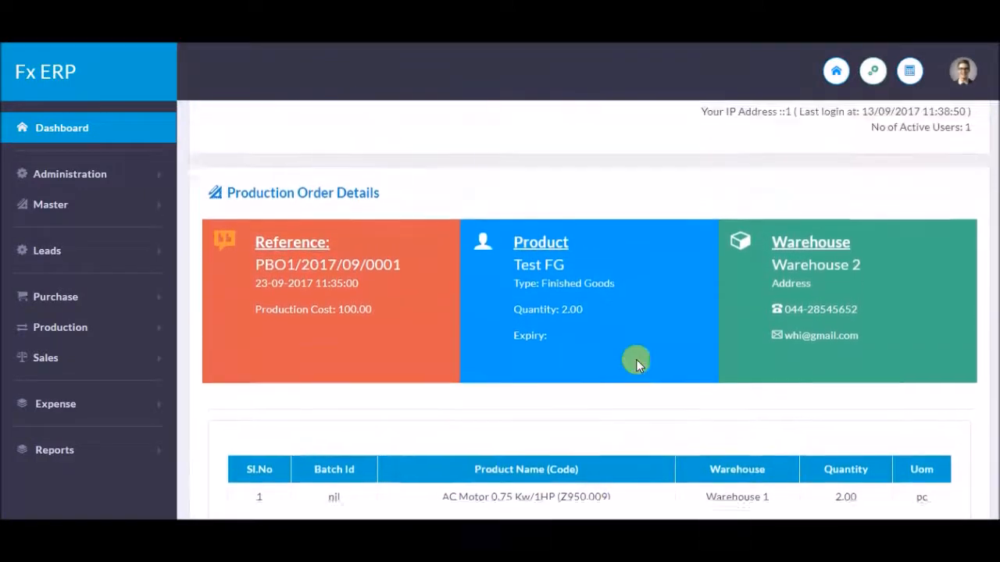
scroll(down, 3)
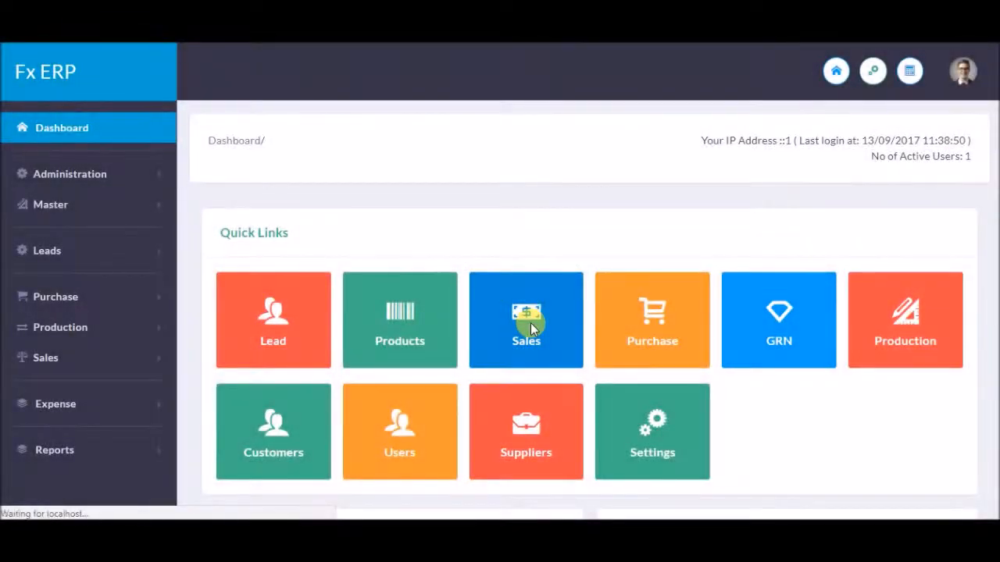
Step: Begin a new sales entry and choose Vignesh as the customer
click(525, 318)
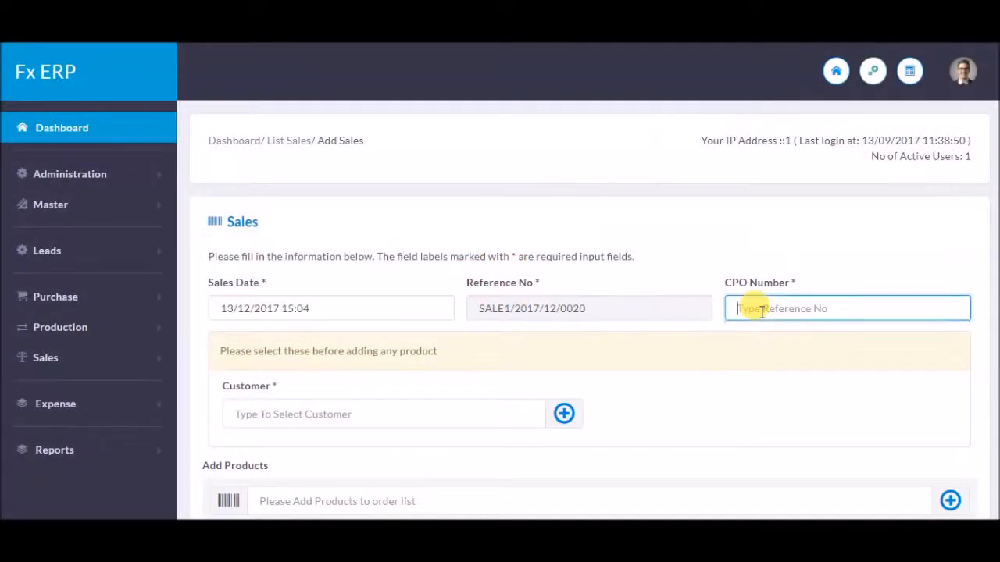
click(847, 307)
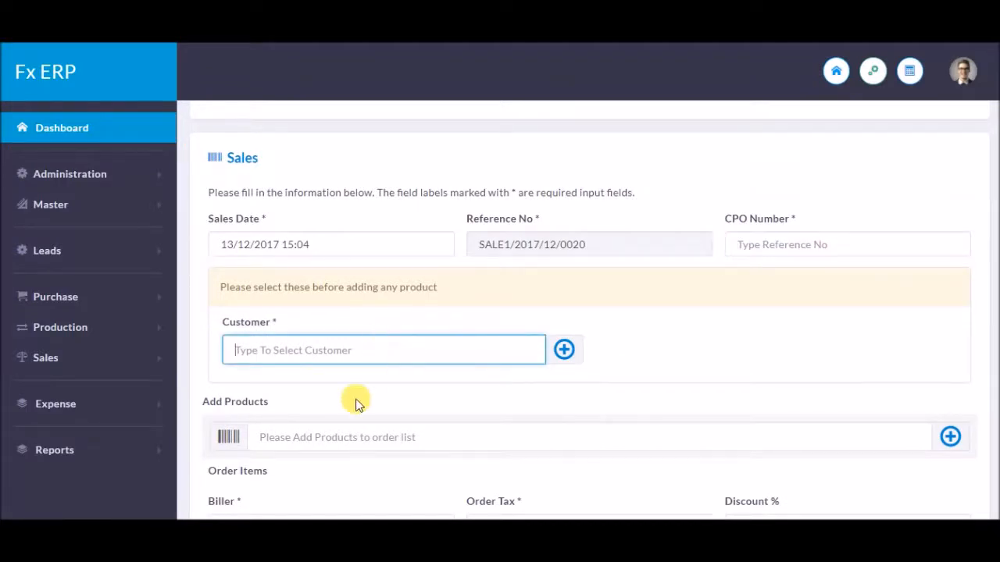
text(Vignesh)
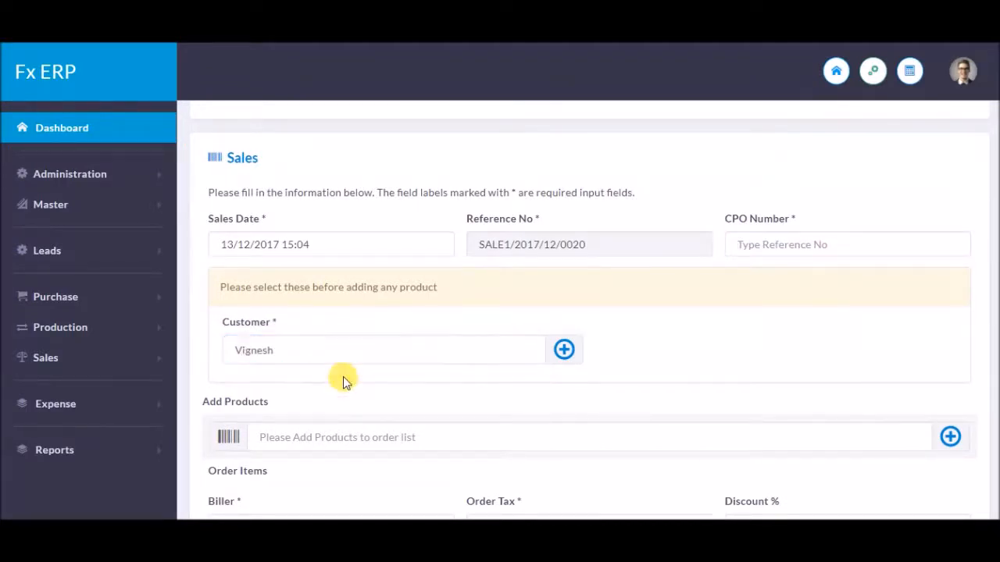
scroll(down, 3)
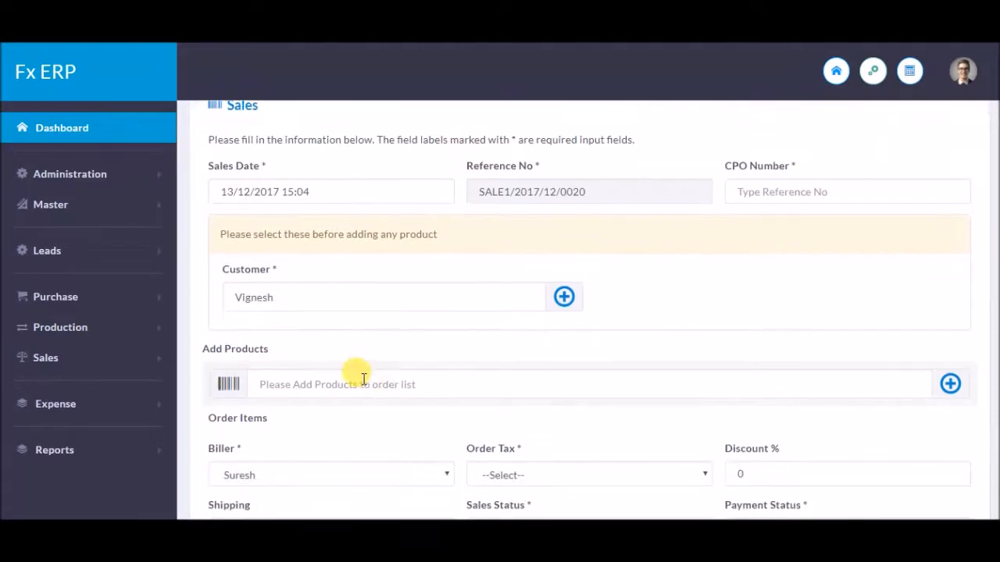
Step: Add one ASDL GK16.1 Single Axis Tracker and set Order Tax to No Tax
text(a)
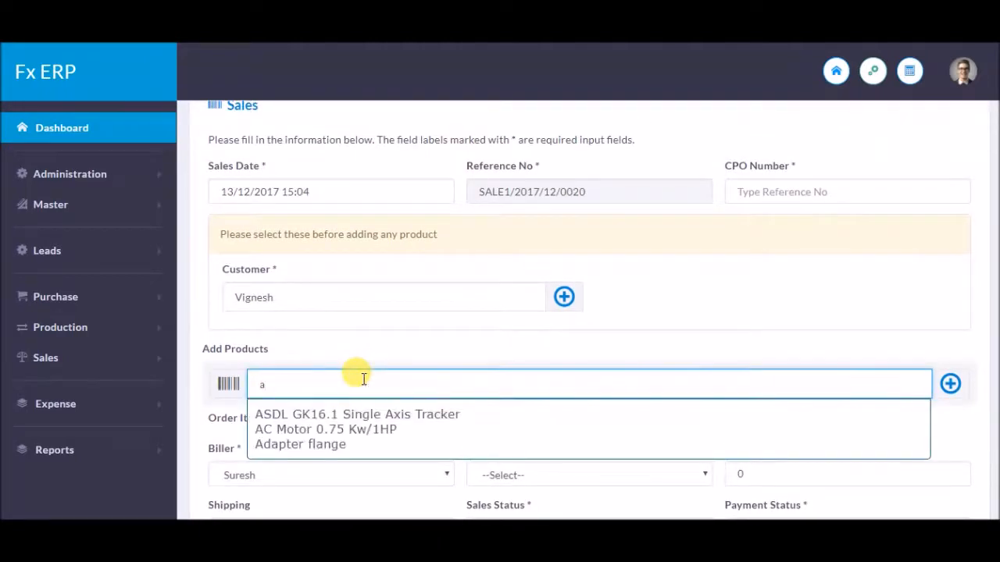
click(356, 414)
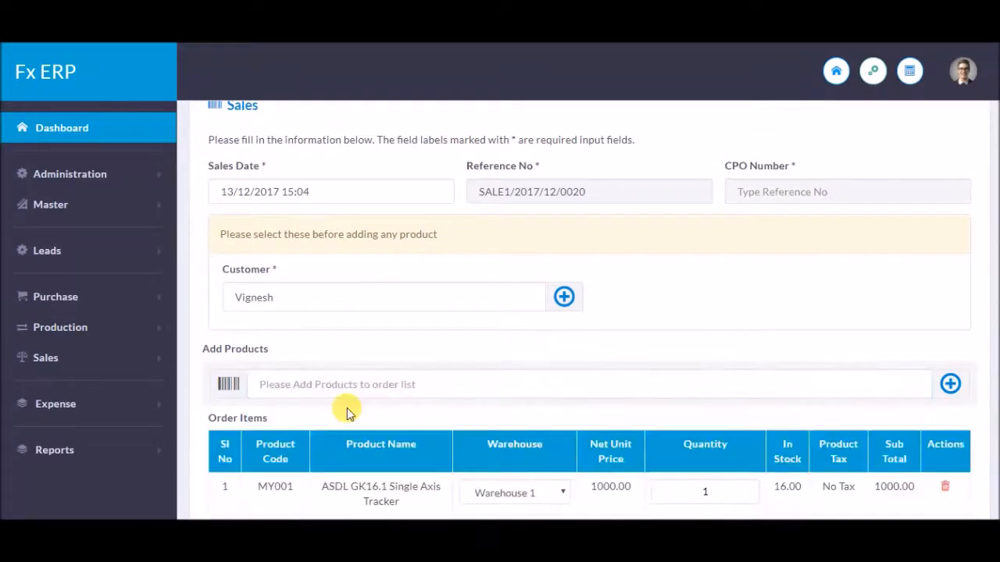
scroll(down, 3)
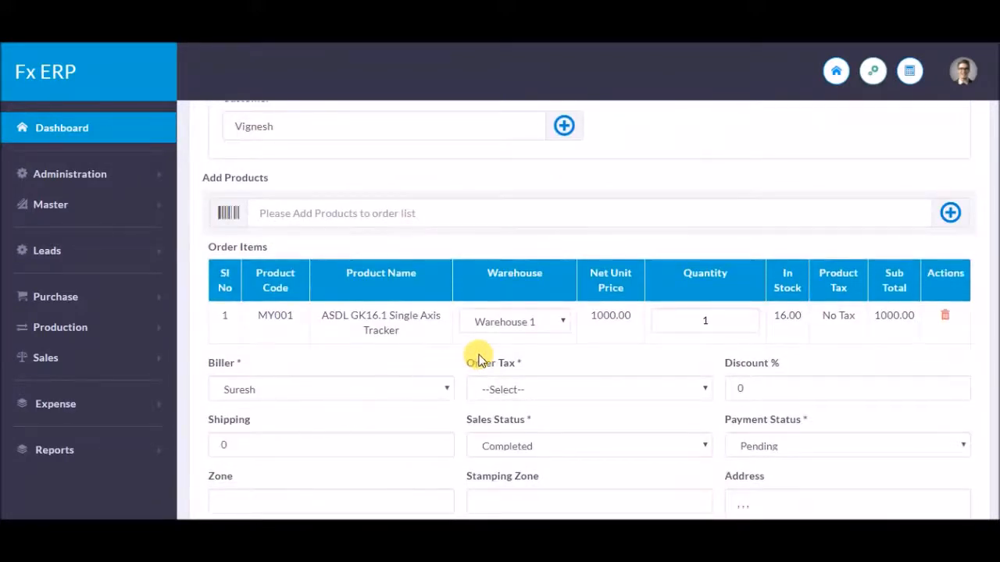
scroll(down, 3)
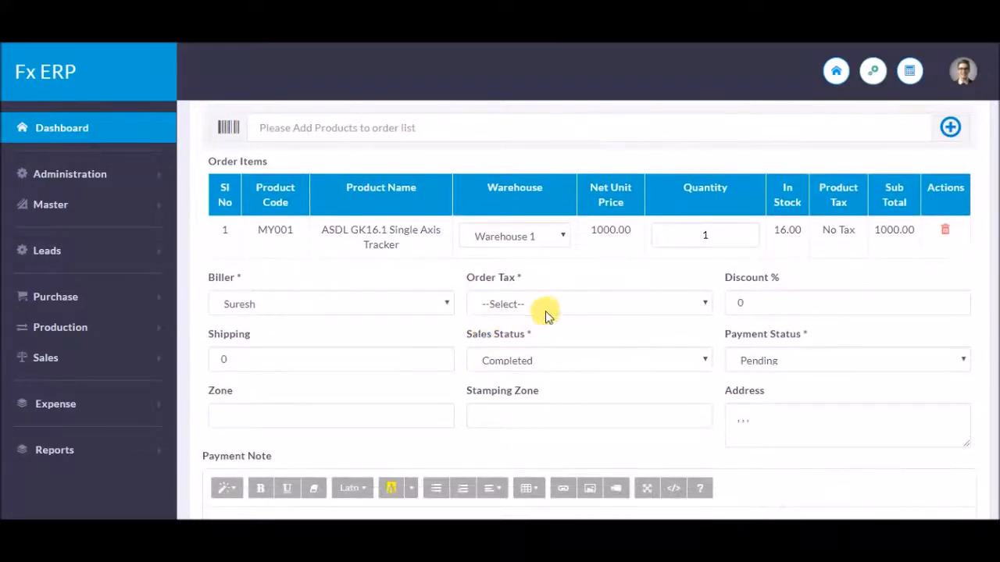
click(587, 303)
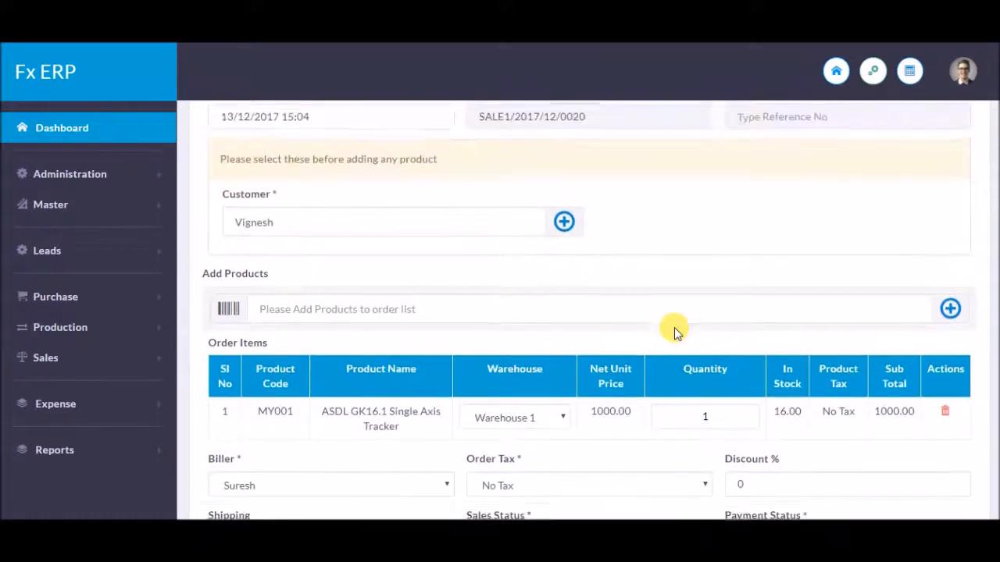
scroll(down, 3)
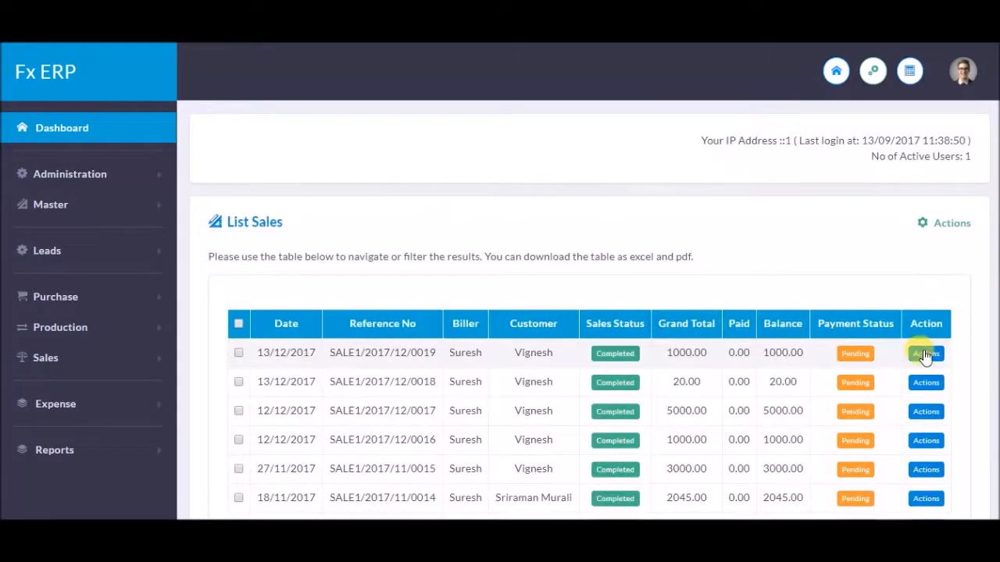
mouse_move(925, 353)
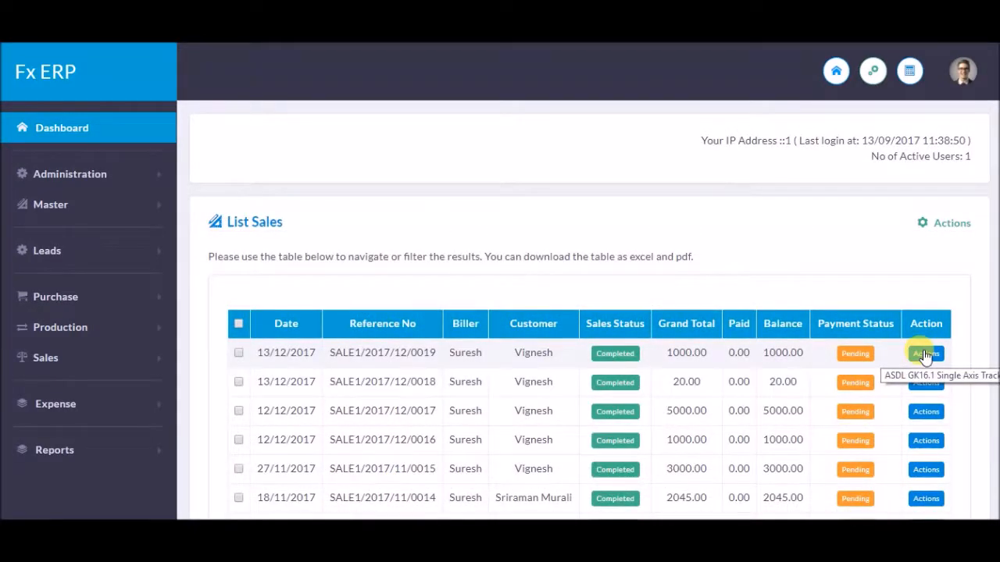
Step: View sale SALE1/2017/12/0019's details: biller Suresh, customer Vignesh, items and totals
click(925, 354)
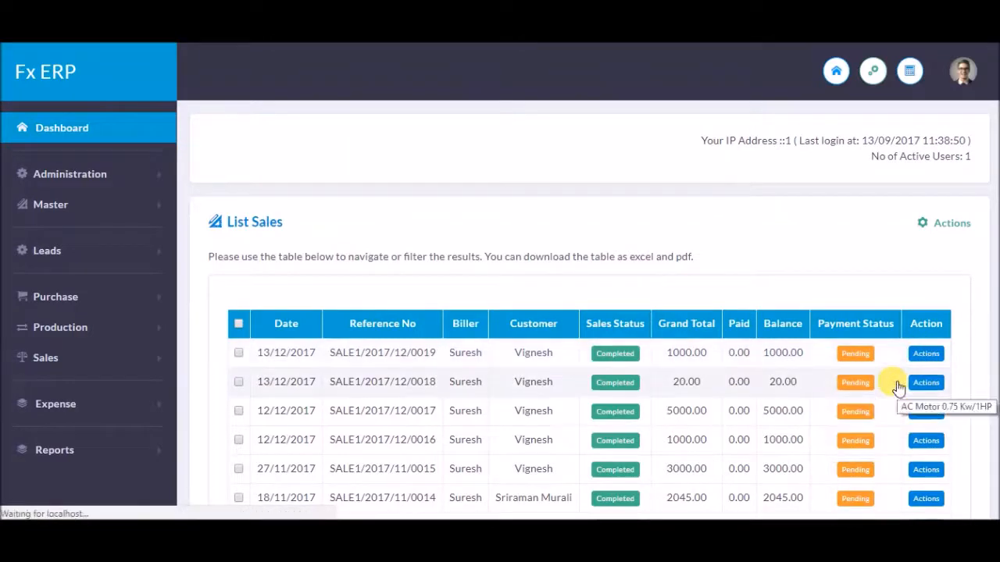
click(925, 354)
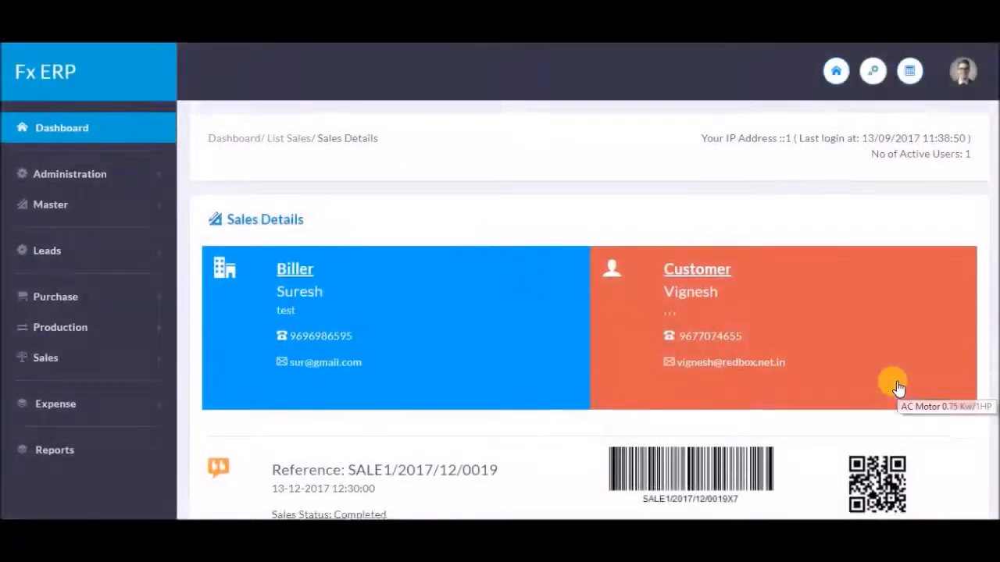
scroll(down, 3)
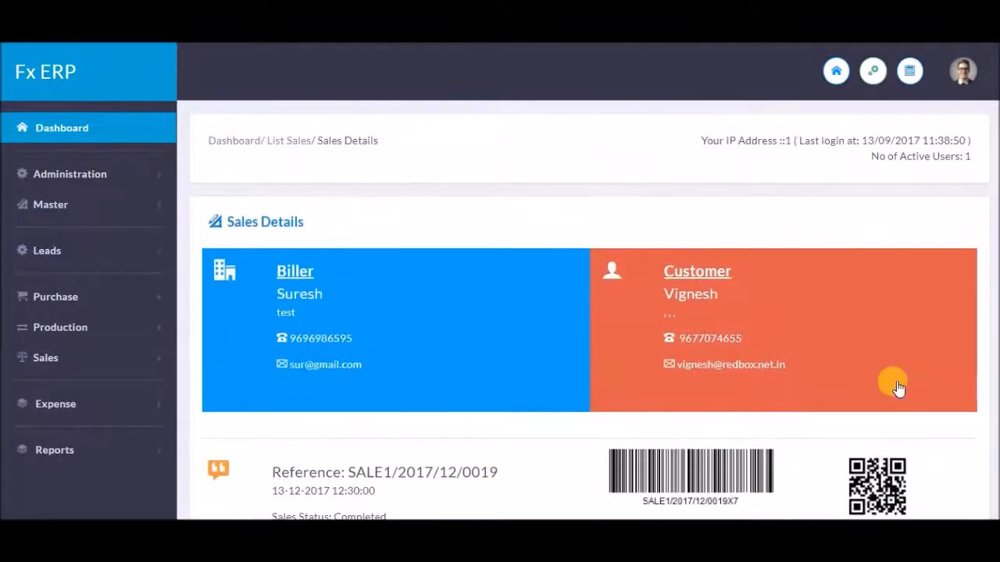
scroll(down, 3)
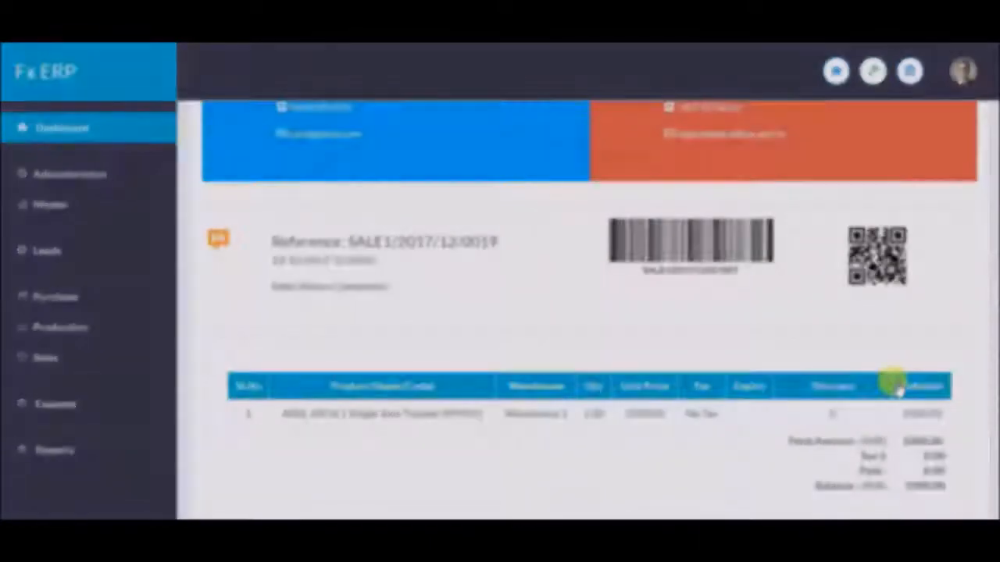